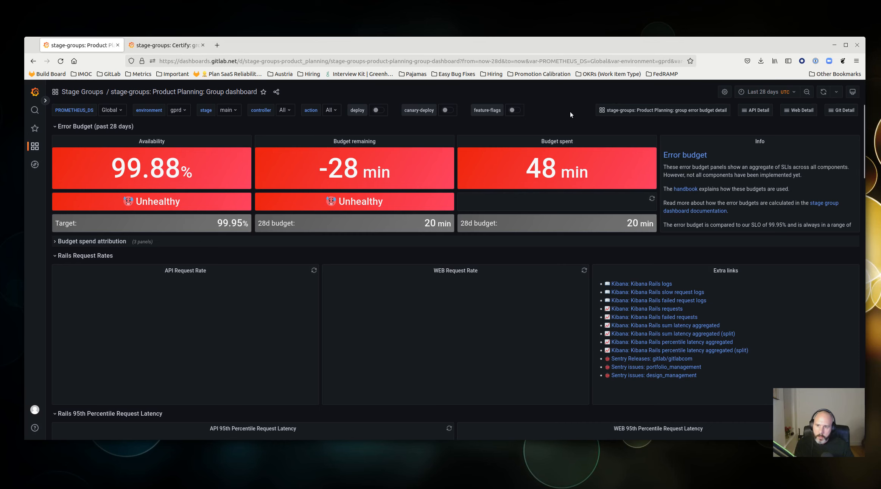
pyautogui.moveTo(586, 122)
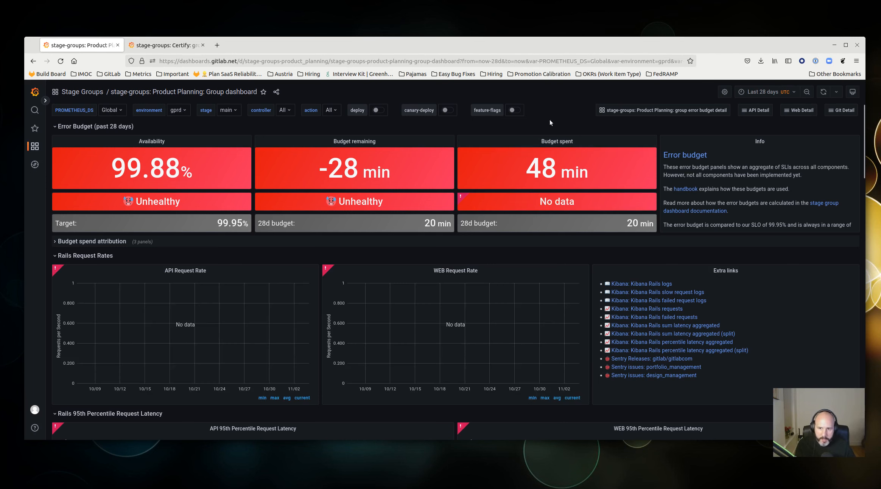
pyautogui.moveTo(379, 141)
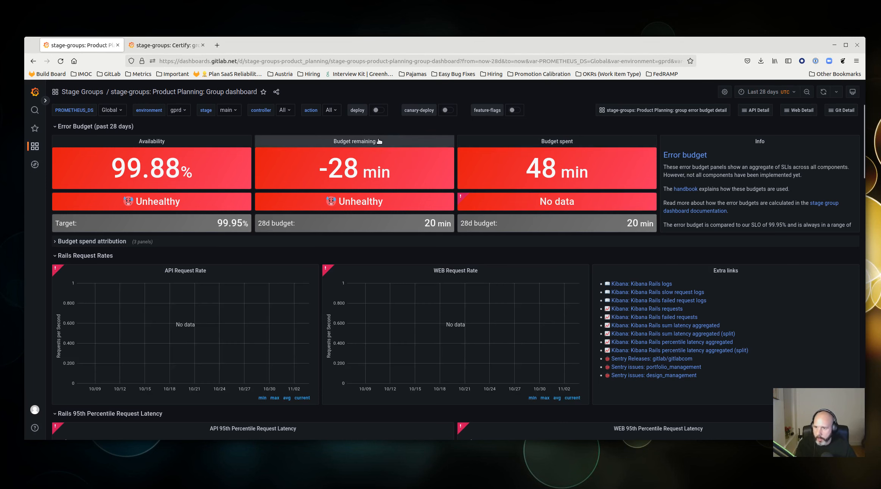
pyautogui.moveTo(560, 116)
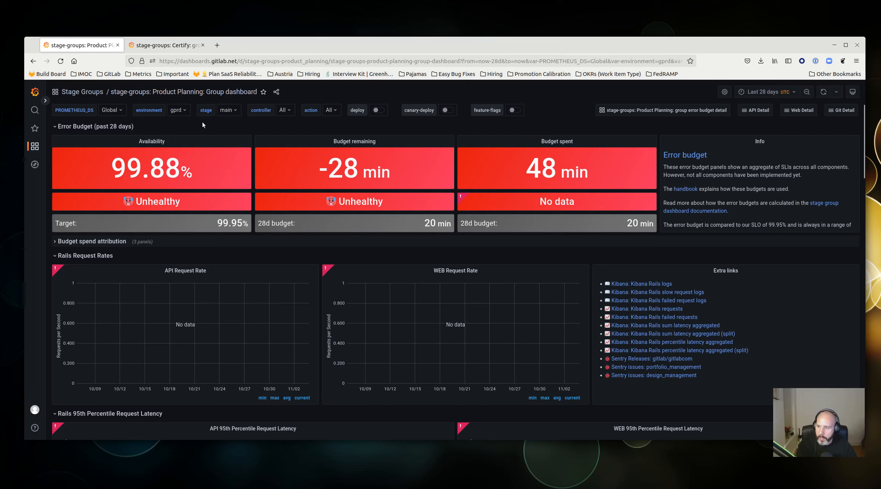
pyautogui.moveTo(180, 130)
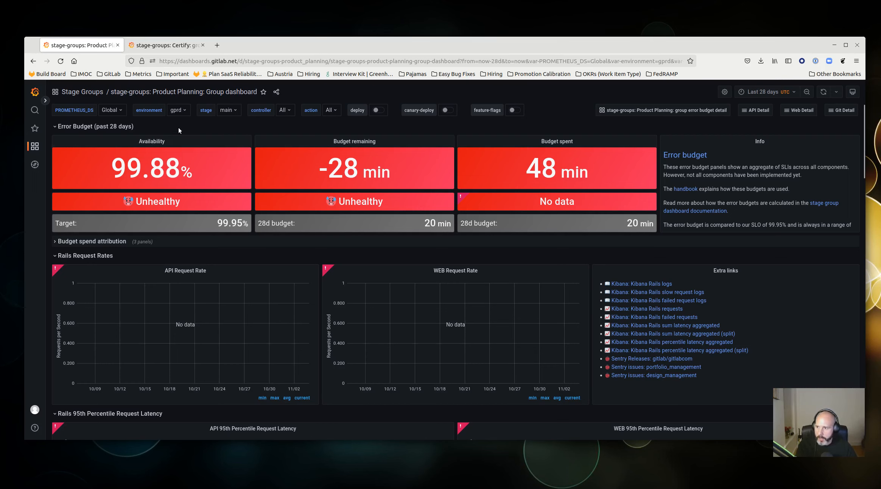
pyautogui.moveTo(183, 127)
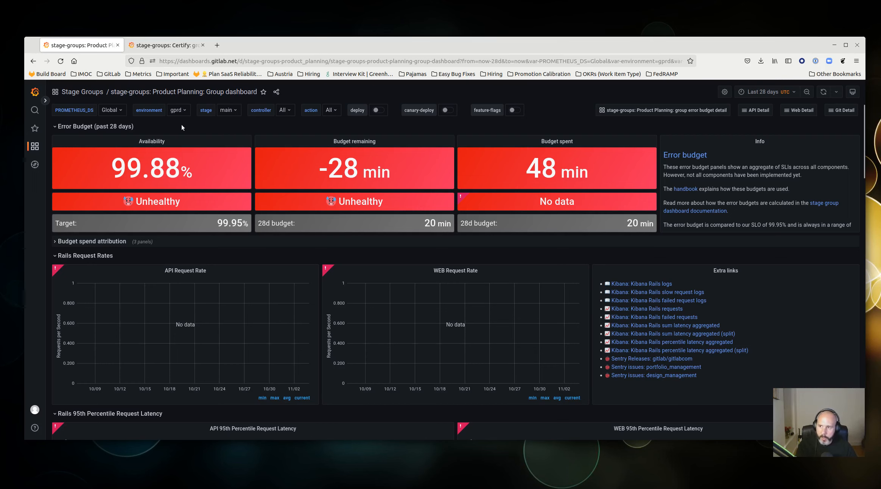
pyautogui.moveTo(191, 123)
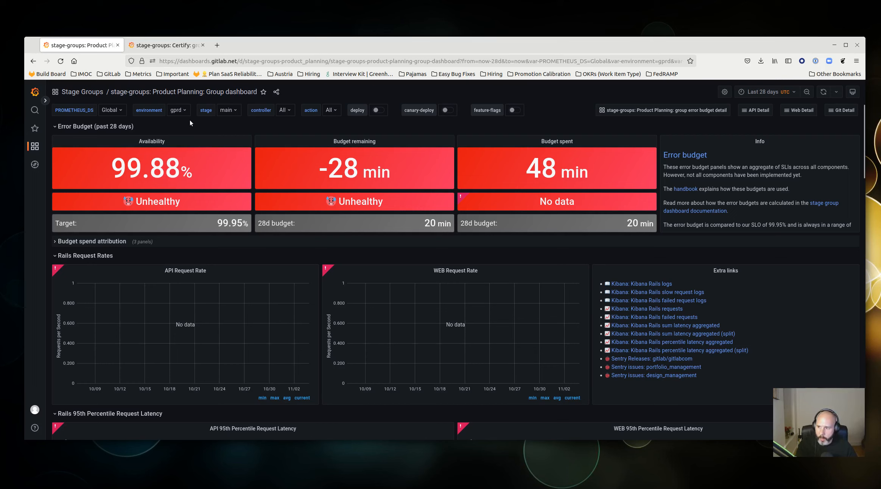
pyautogui.moveTo(617, 150)
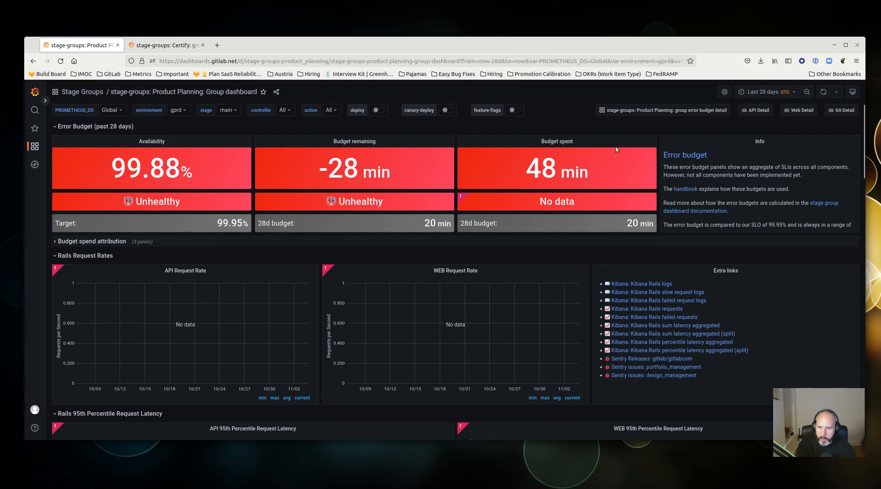
pyautogui.moveTo(465, 113)
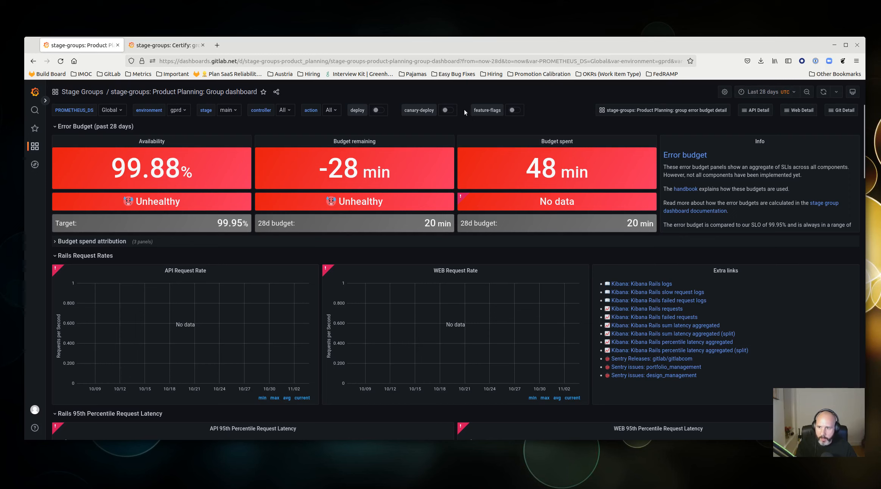
pyautogui.moveTo(763, 92)
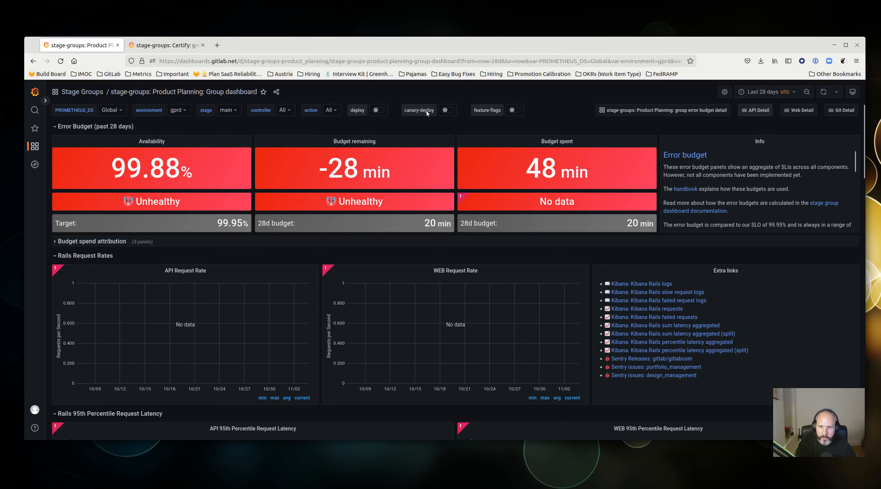
pyautogui.moveTo(364, 130)
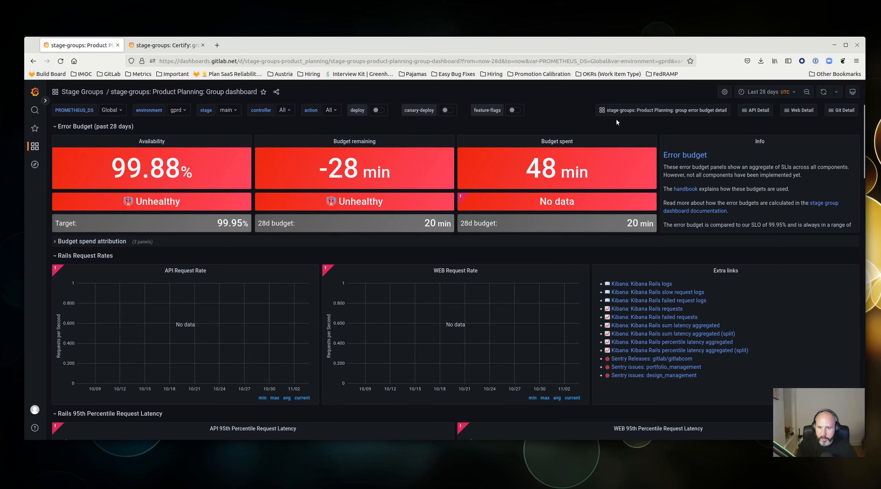
pyautogui.moveTo(647, 106)
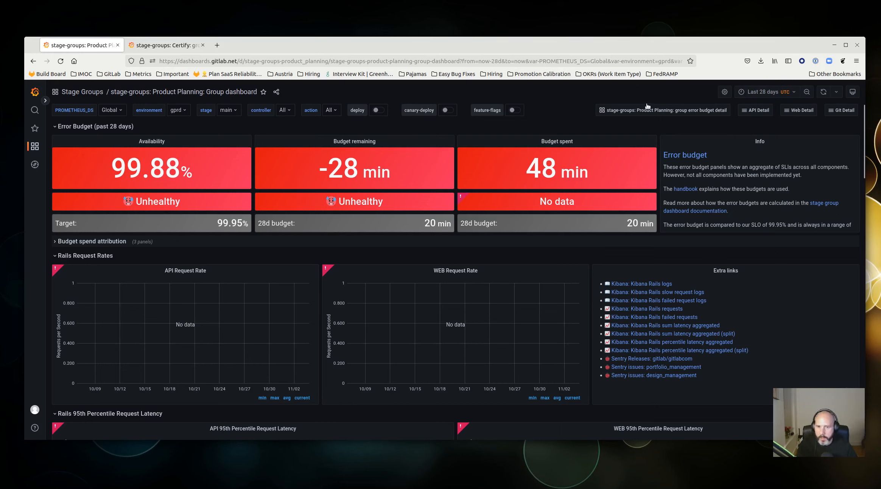
pyautogui.moveTo(680, 114)
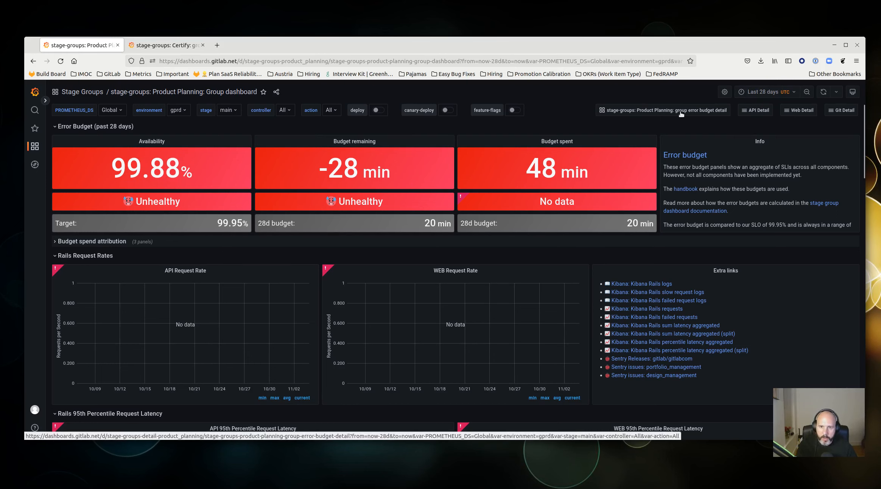
# - Go to the Product Planning group error budget detail dashboard
pyautogui.click(665, 110)
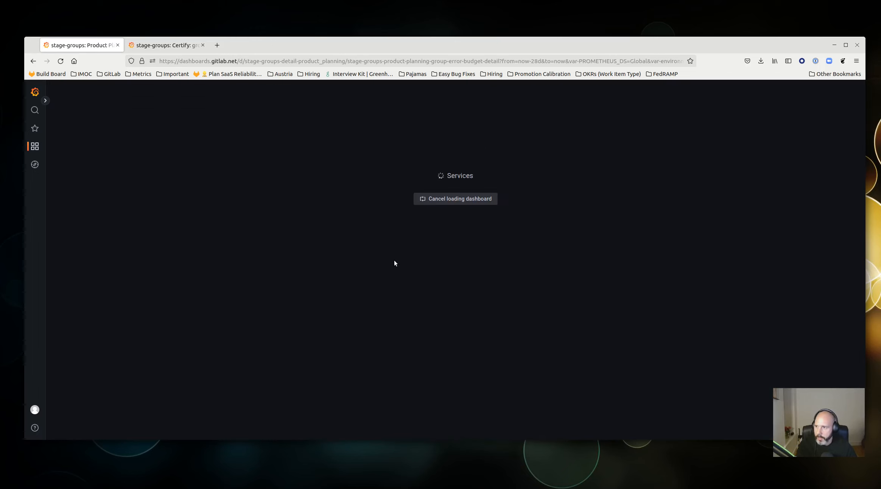
pyautogui.moveTo(442, 201)
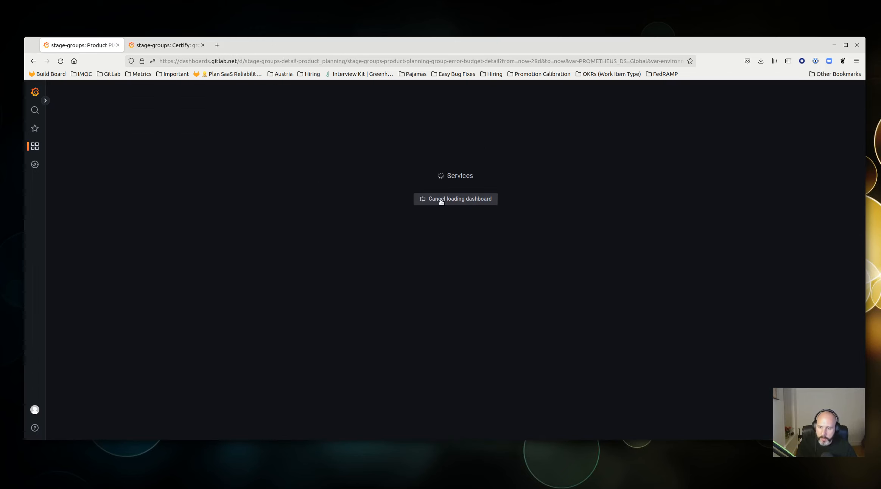
pyautogui.moveTo(345, 198)
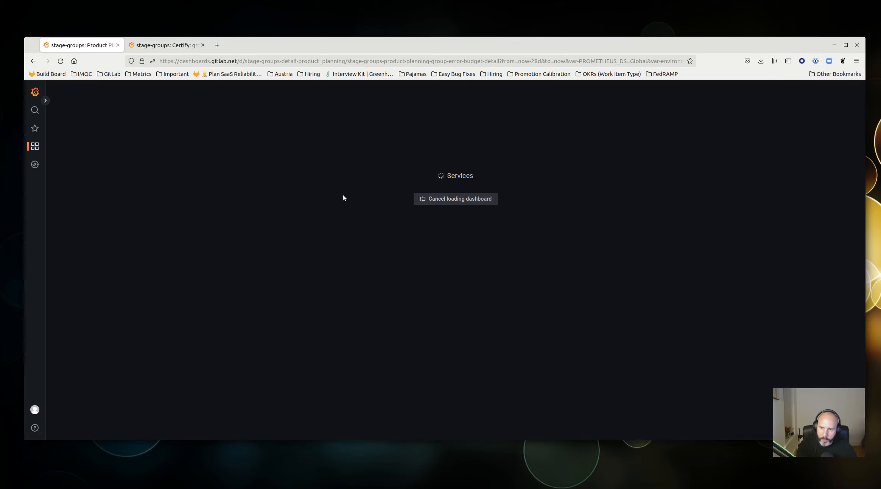
pyautogui.moveTo(302, 155)
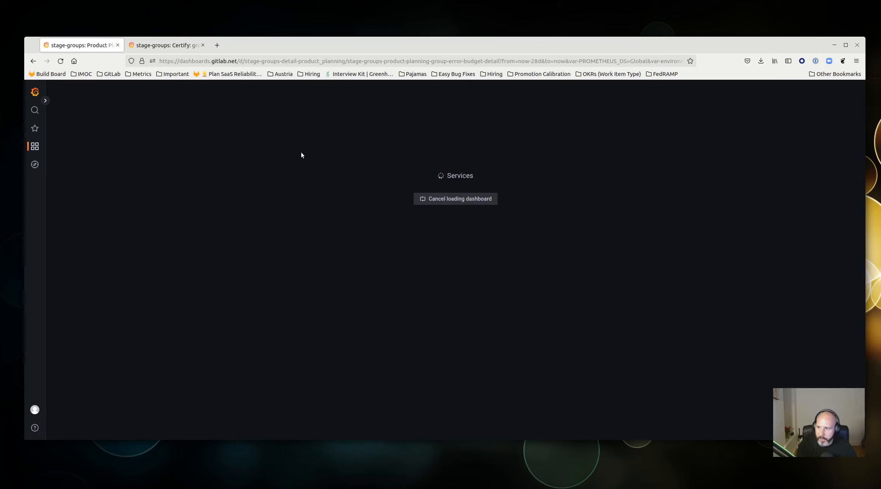
pyautogui.moveTo(647, 190)
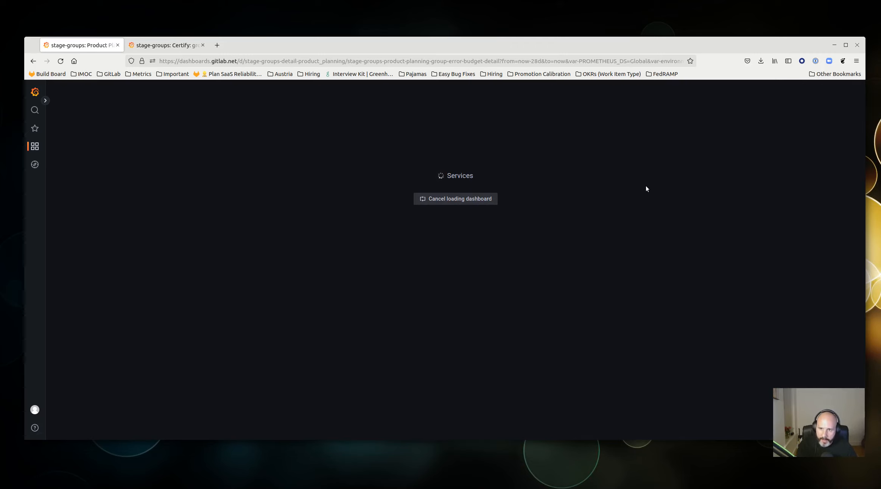
pyautogui.moveTo(478, 163)
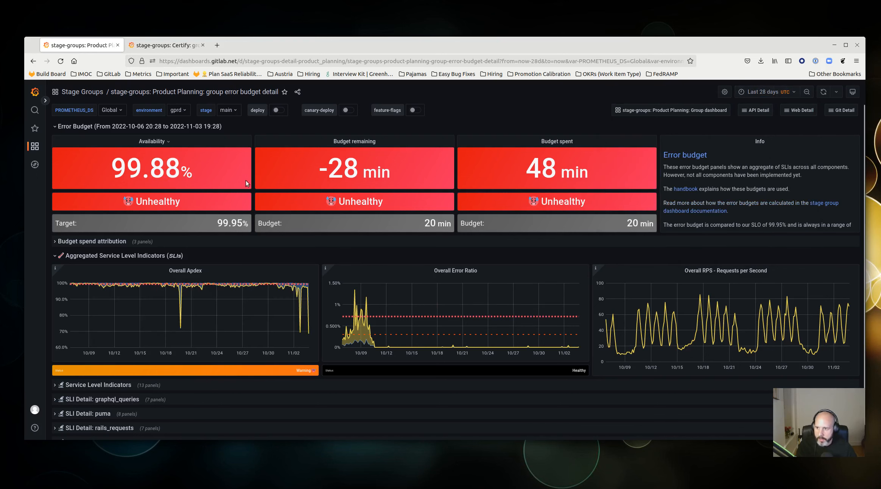
pyautogui.moveTo(402, 320)
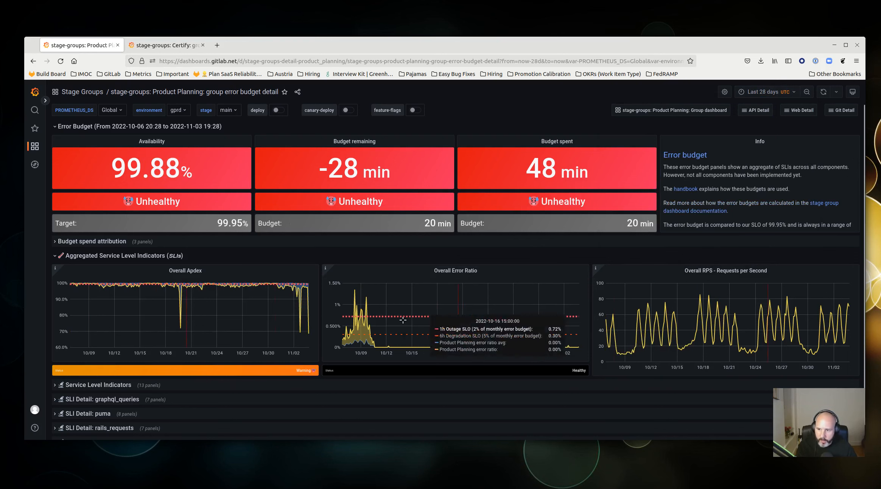
pyautogui.moveTo(589, 320)
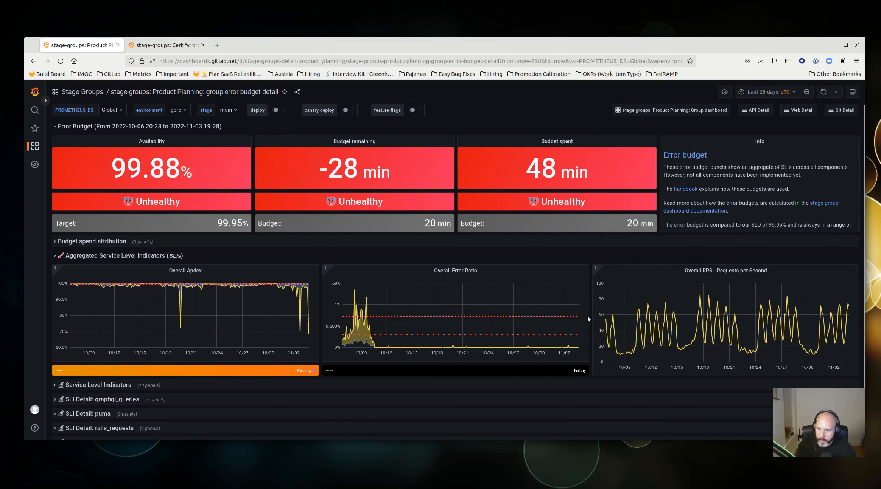
pyautogui.moveTo(371, 340)
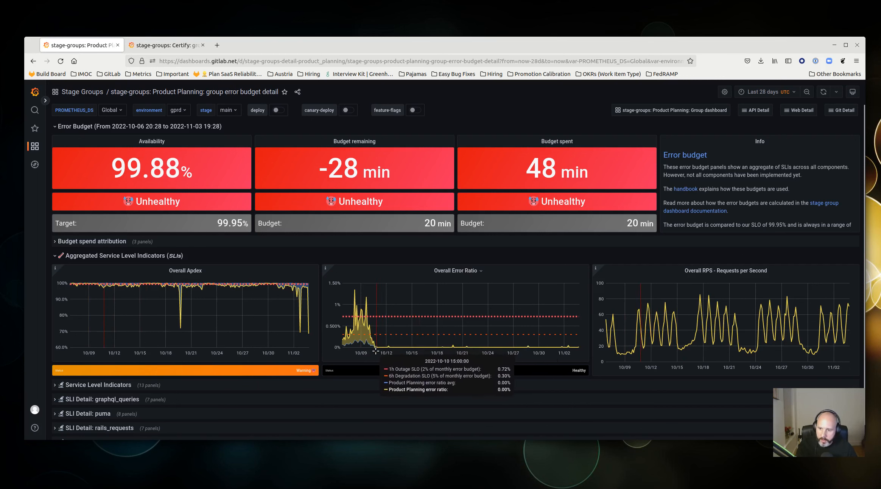
pyautogui.moveTo(378, 327)
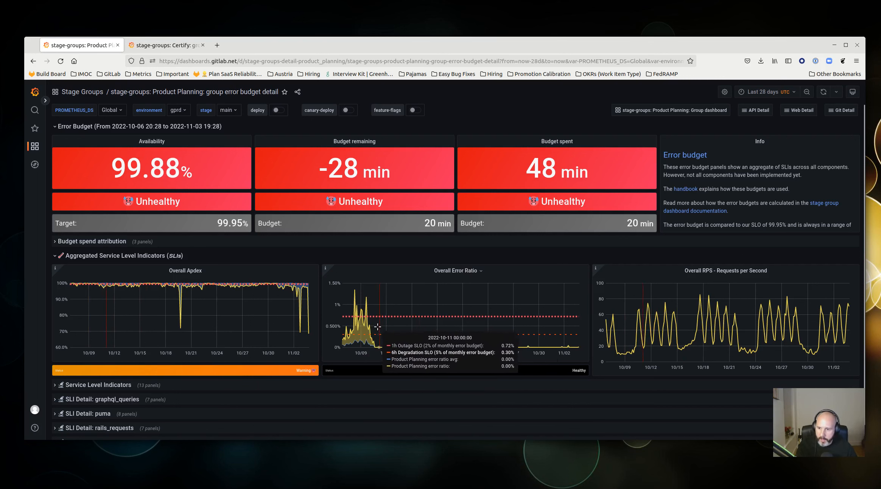
pyautogui.moveTo(375, 352)
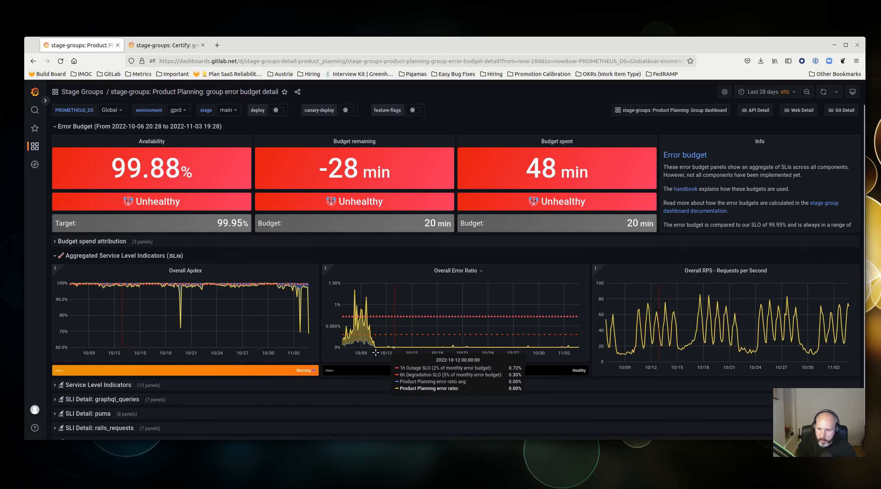
pyautogui.moveTo(377, 356)
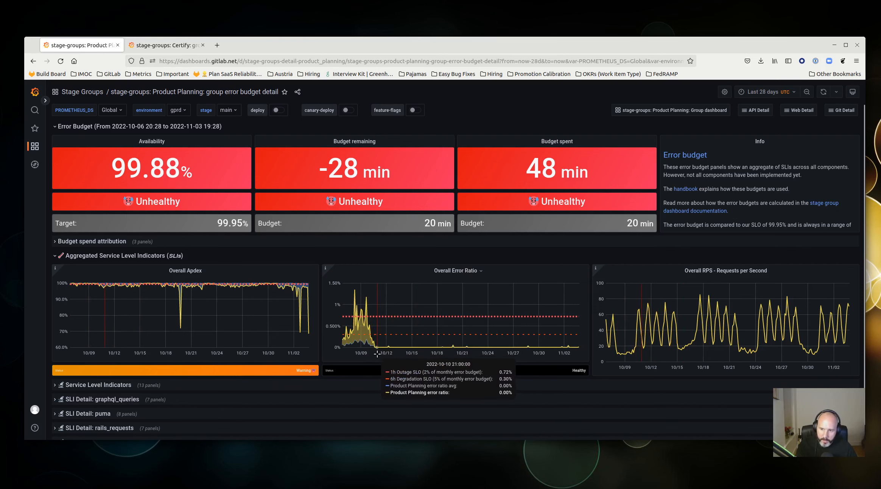
pyautogui.moveTo(185, 310)
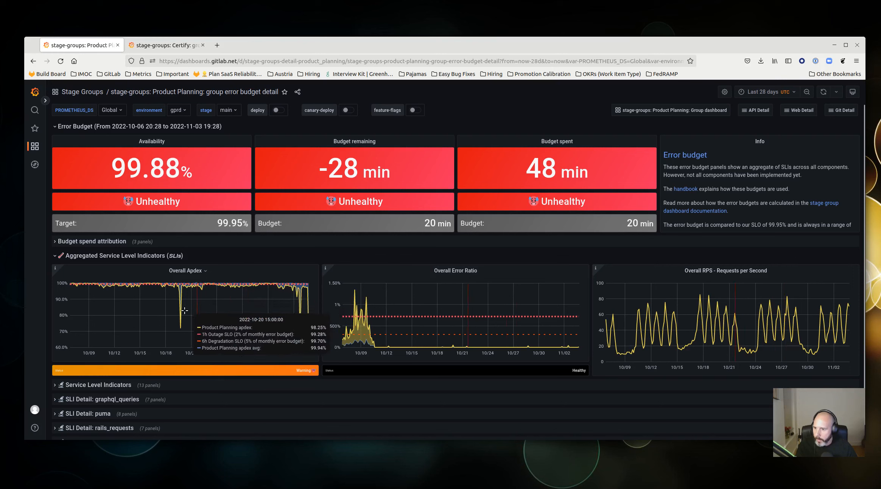
pyautogui.moveTo(308, 316)
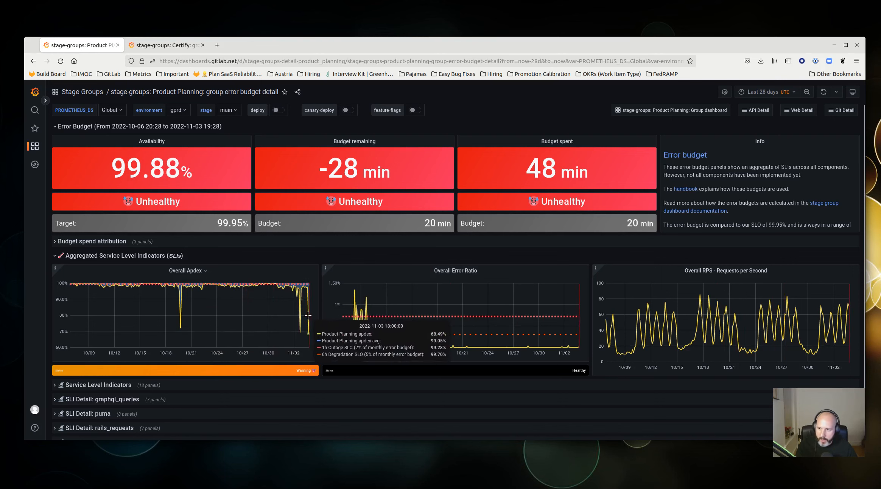
pyautogui.moveTo(220, 297)
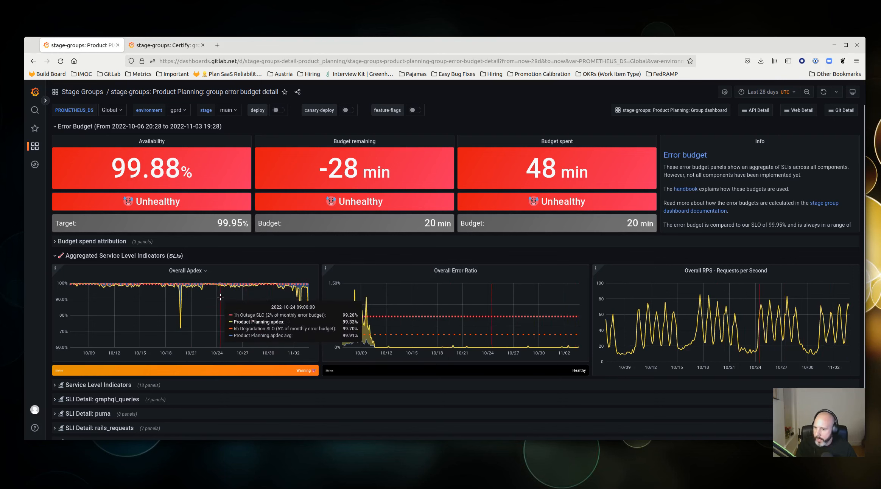
pyautogui.moveTo(73, 294)
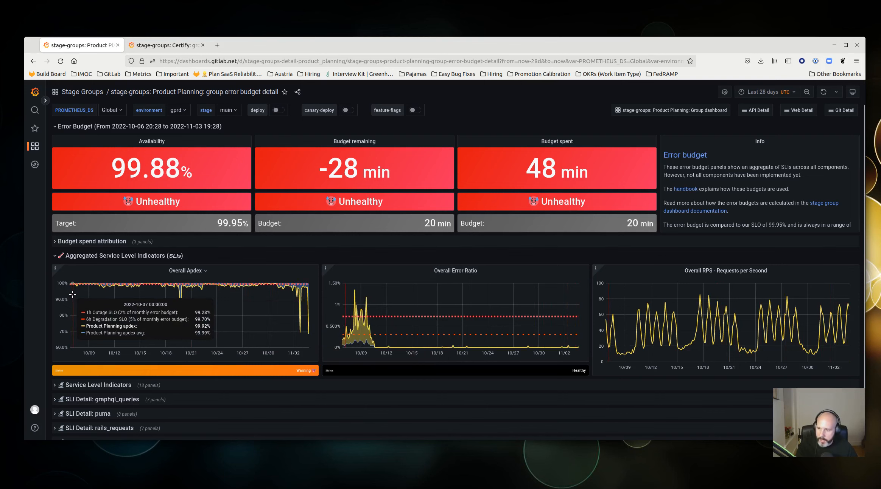
pyautogui.moveTo(119, 302)
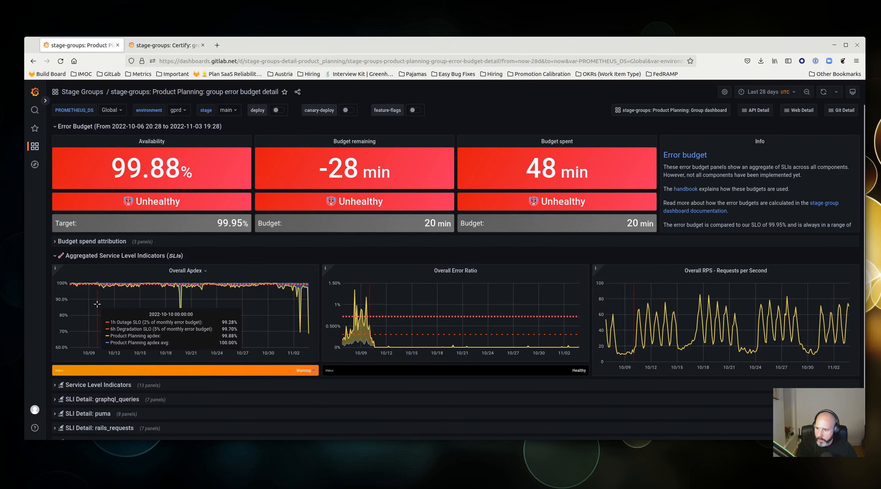
pyautogui.moveTo(296, 308)
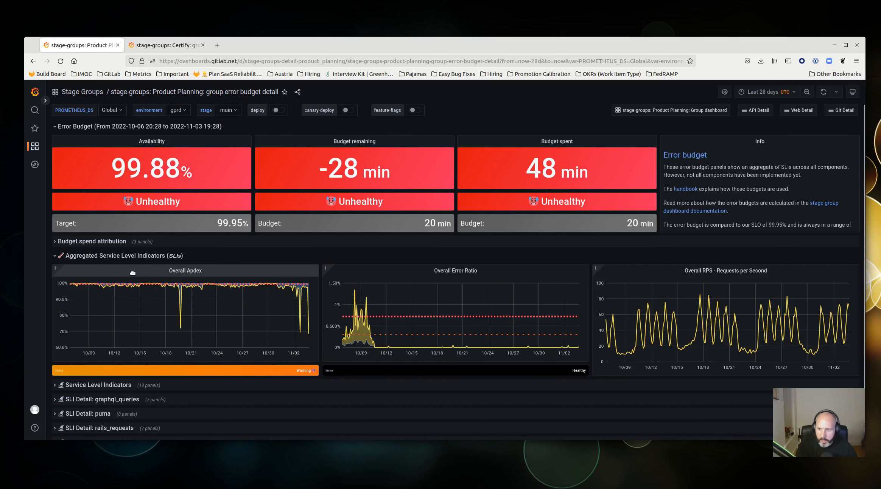
pyautogui.moveTo(618, 302)
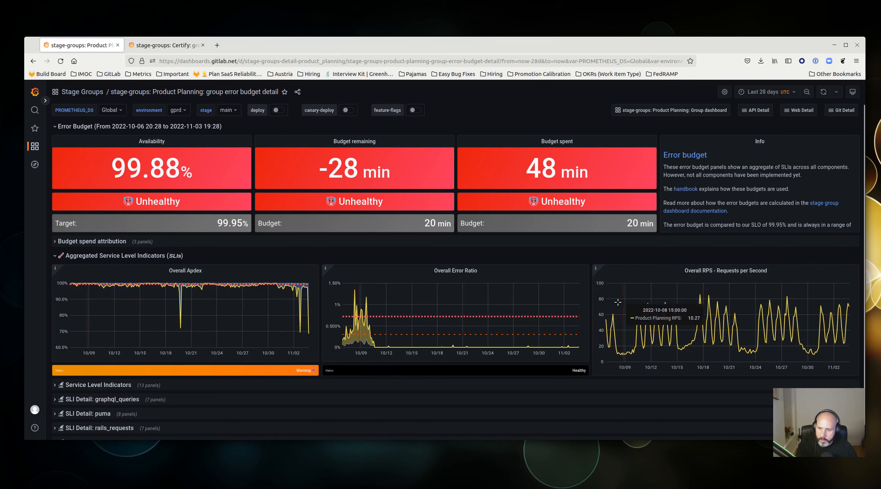
pyautogui.moveTo(377, 329)
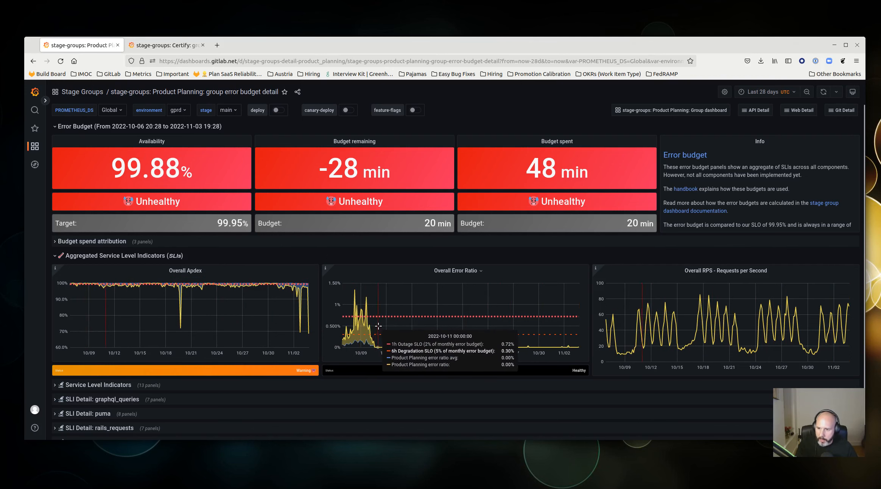
pyautogui.moveTo(368, 329)
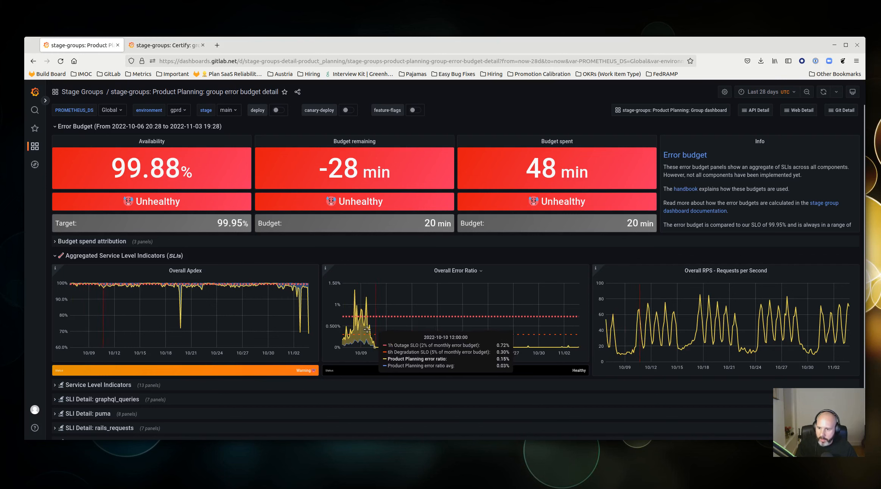
pyautogui.moveTo(622, 350)
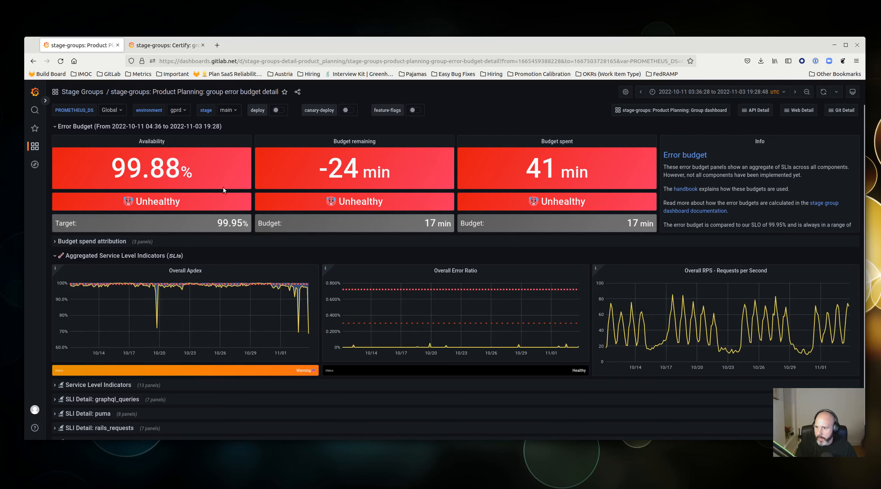
pyautogui.moveTo(313, 240)
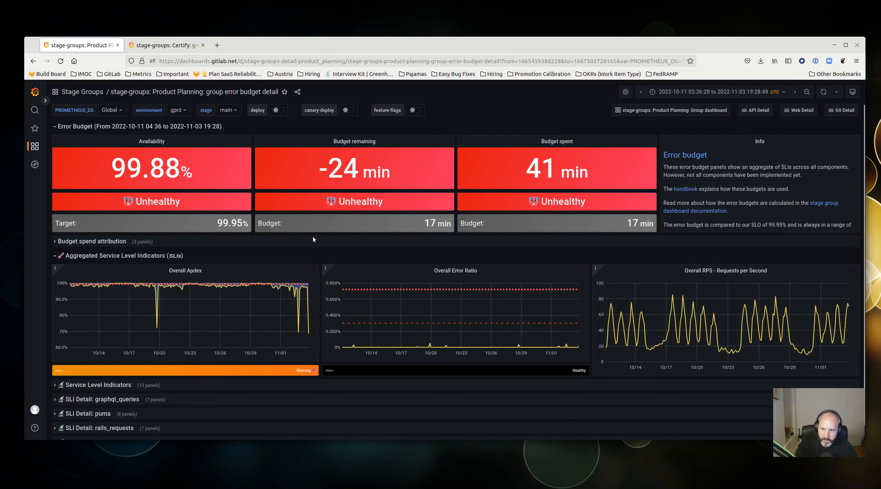
pyautogui.moveTo(120, 277)
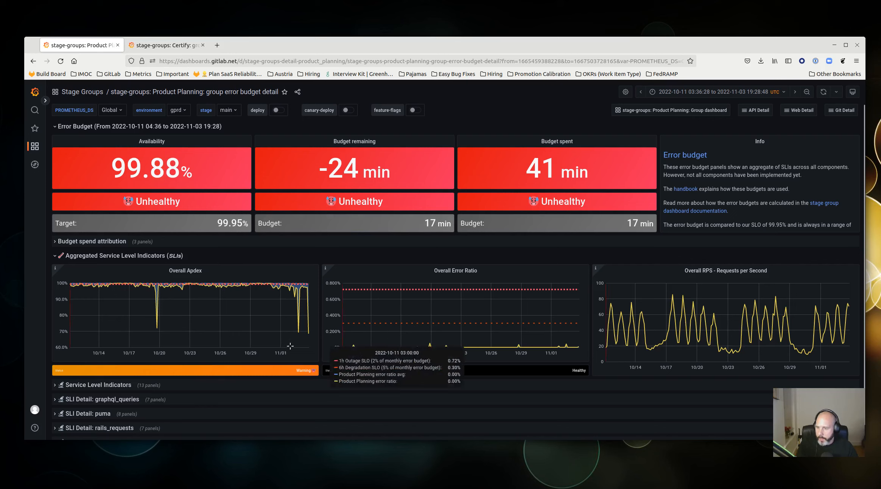
pyautogui.moveTo(351, 403)
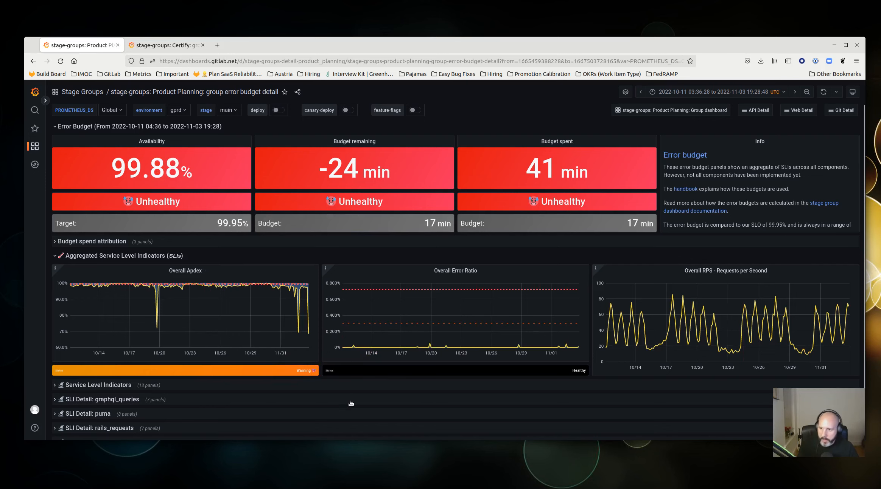
pyautogui.moveTo(136, 310)
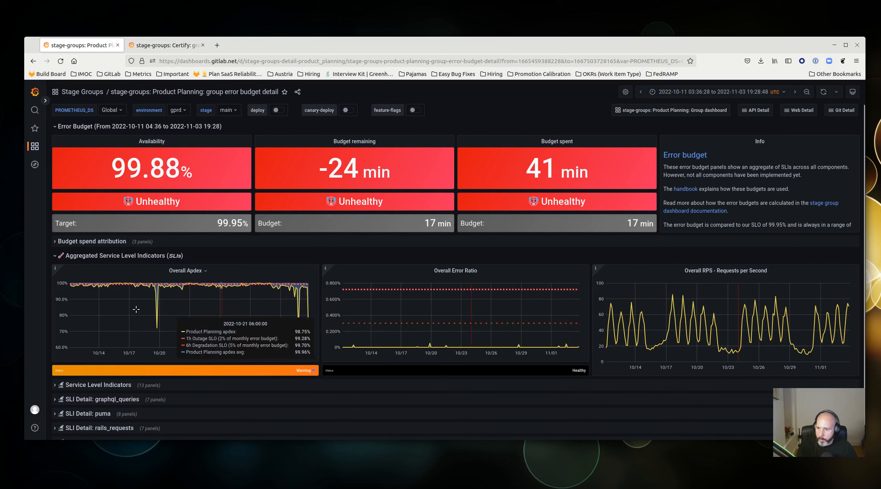
pyautogui.moveTo(309, 316)
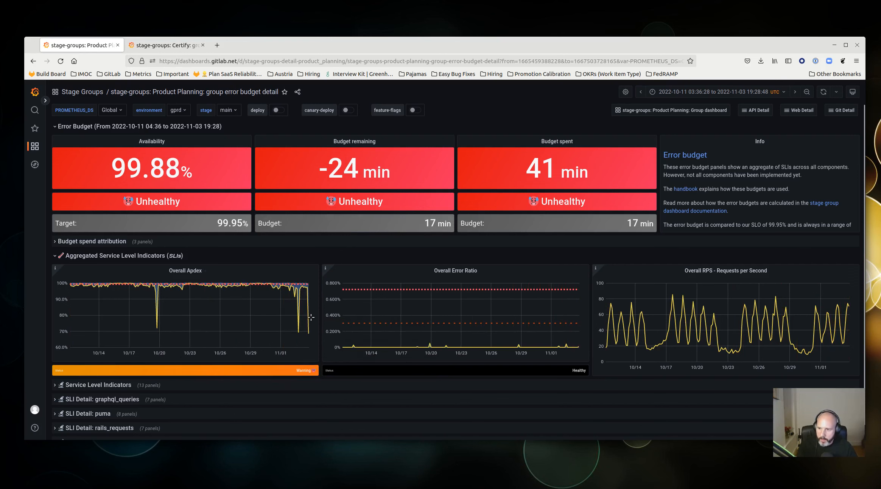
pyautogui.moveTo(260, 311)
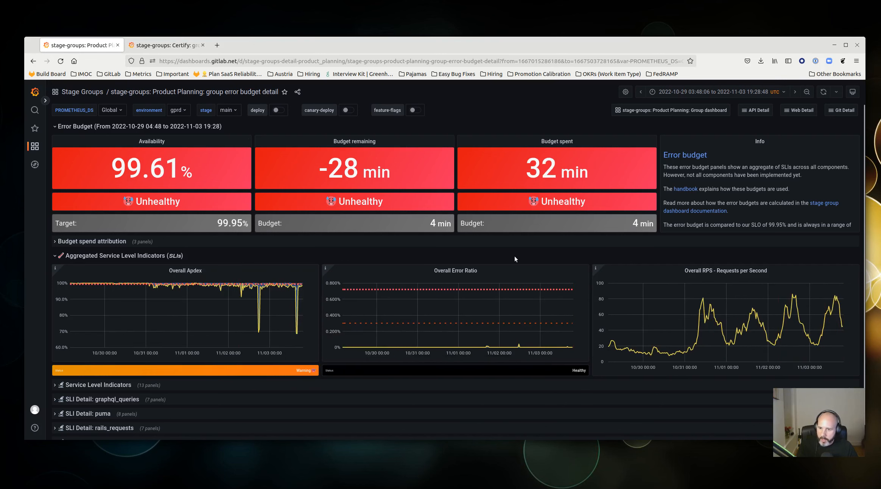
pyautogui.moveTo(69, 289)
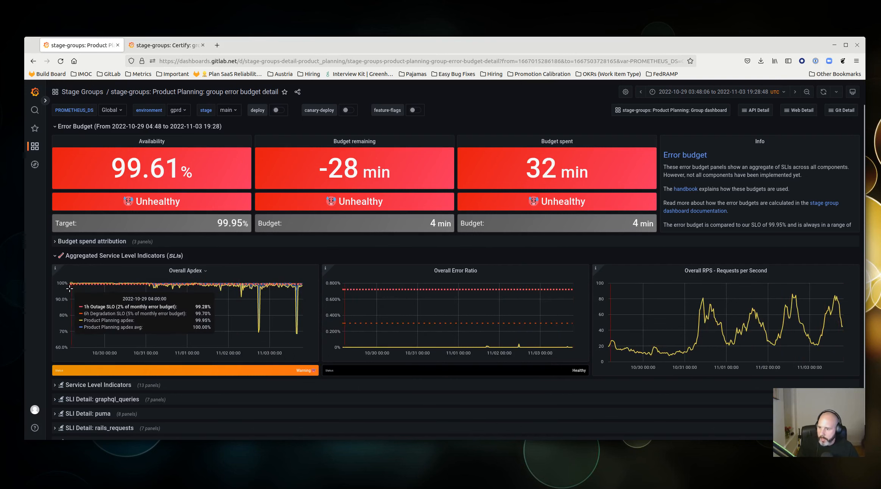
pyautogui.moveTo(84, 293)
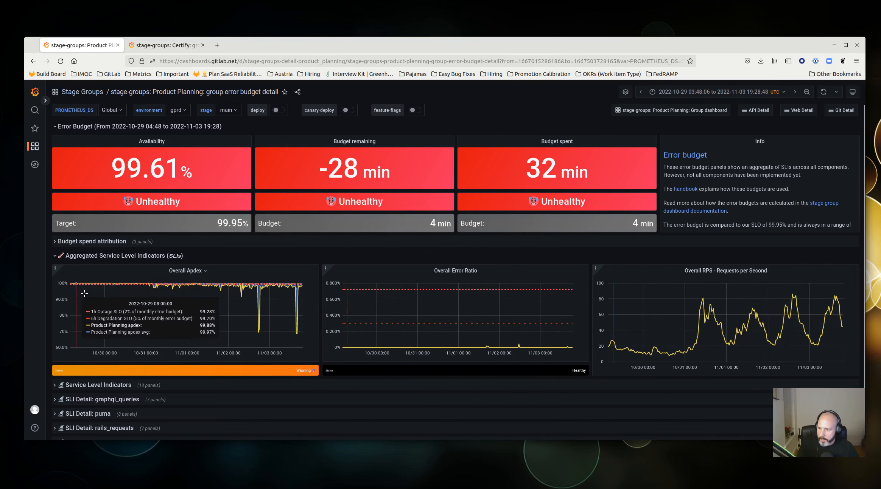
pyautogui.moveTo(148, 299)
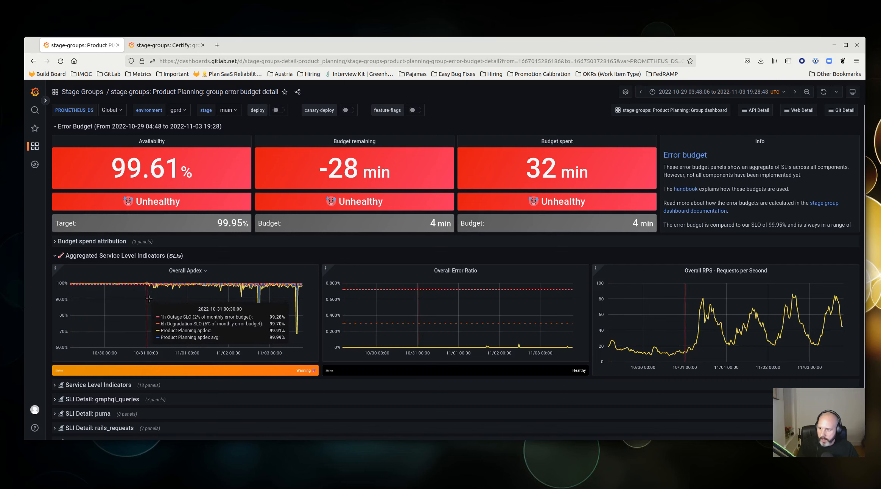
pyautogui.moveTo(255, 302)
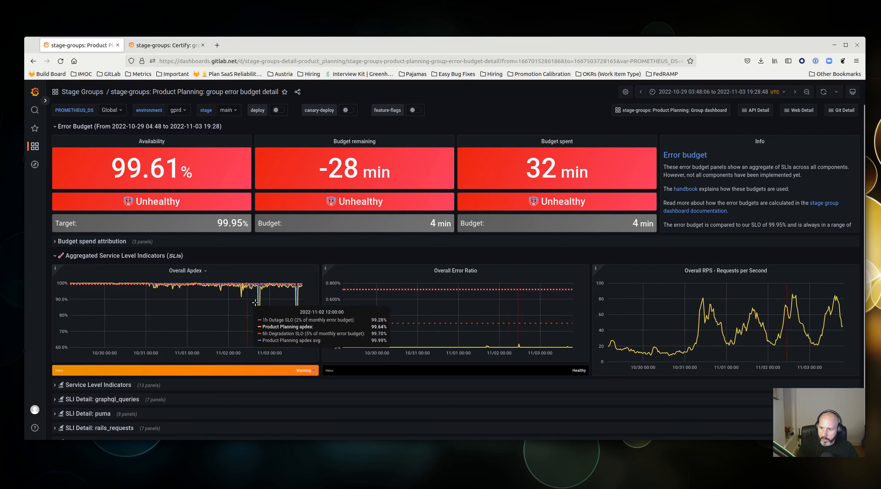
pyautogui.moveTo(146, 298)
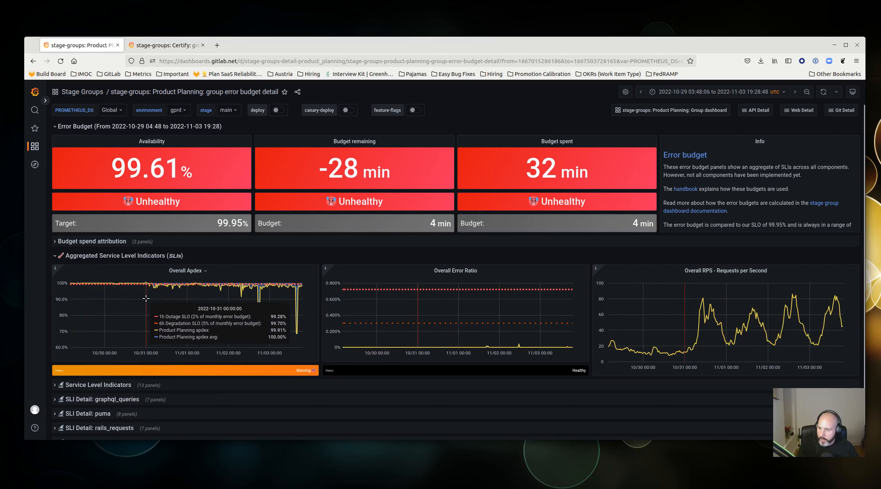
pyautogui.moveTo(110, 294)
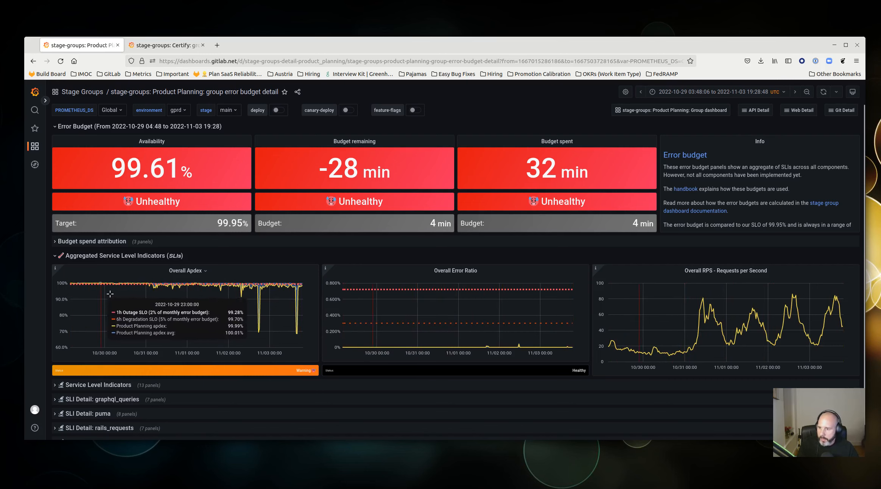
pyautogui.moveTo(76, 297)
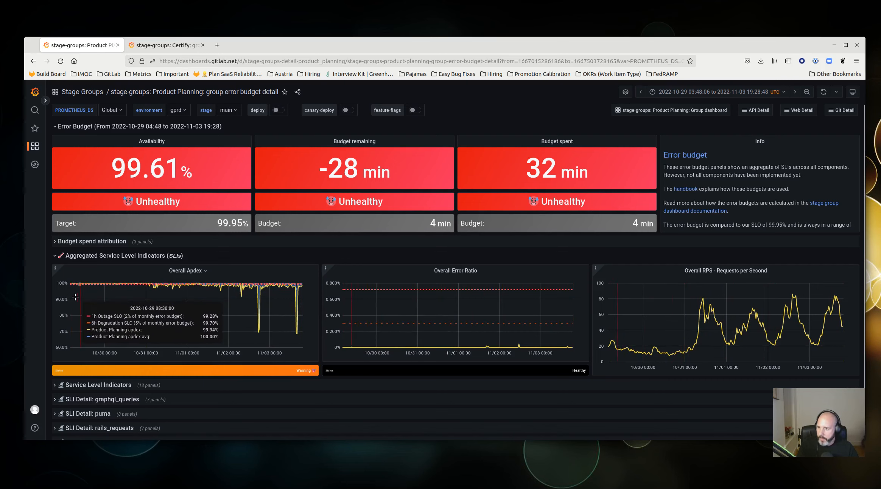
pyautogui.moveTo(307, 322)
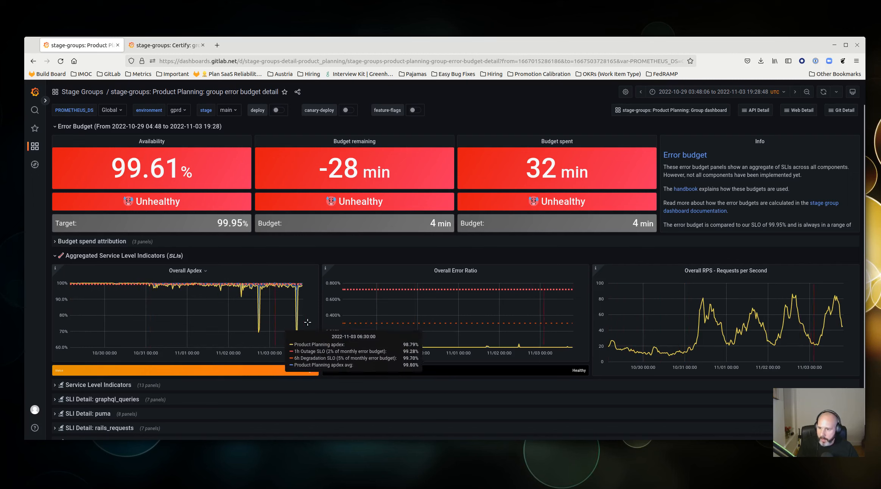
pyautogui.moveTo(396, 270)
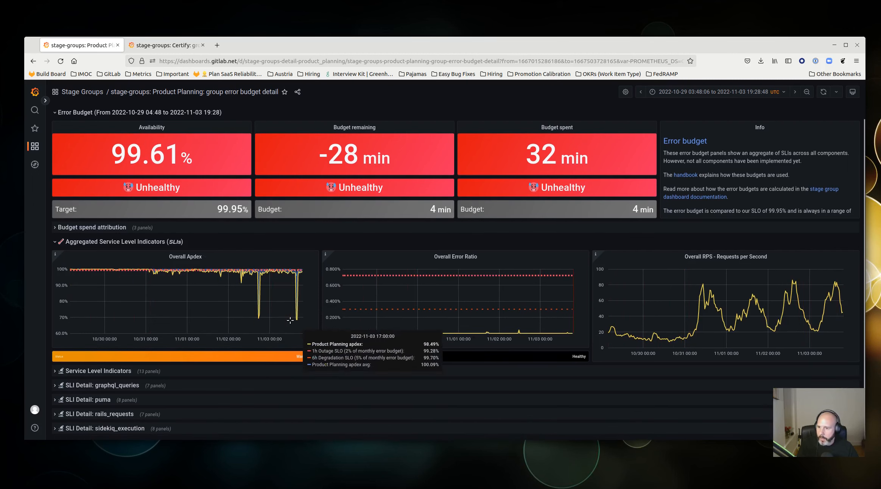
pyautogui.moveTo(285, 305)
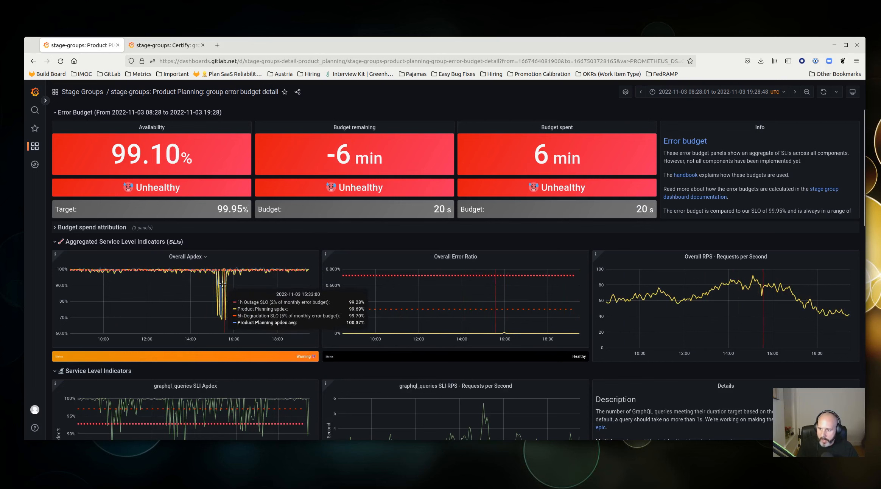
pyautogui.moveTo(223, 305)
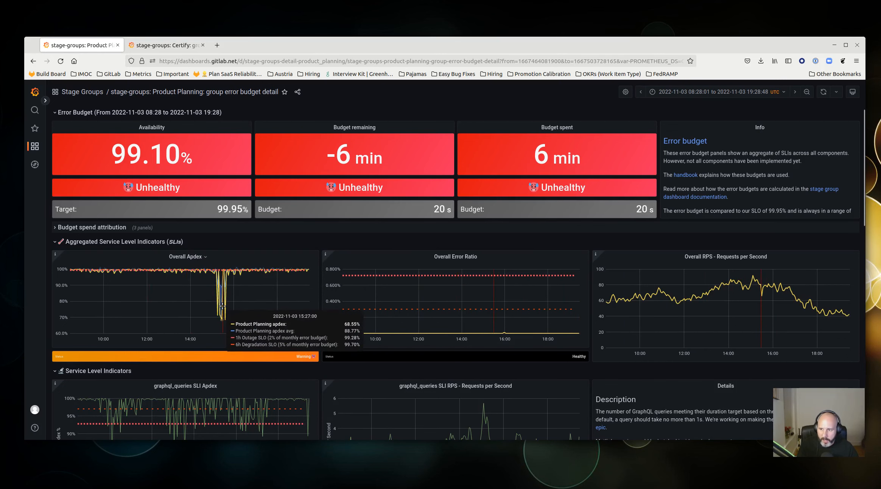
pyautogui.moveTo(223, 316)
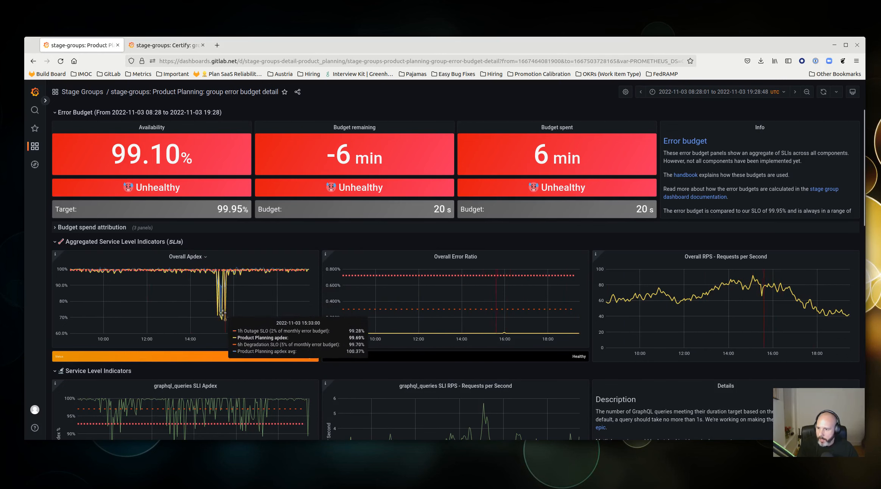
pyautogui.moveTo(218, 313)
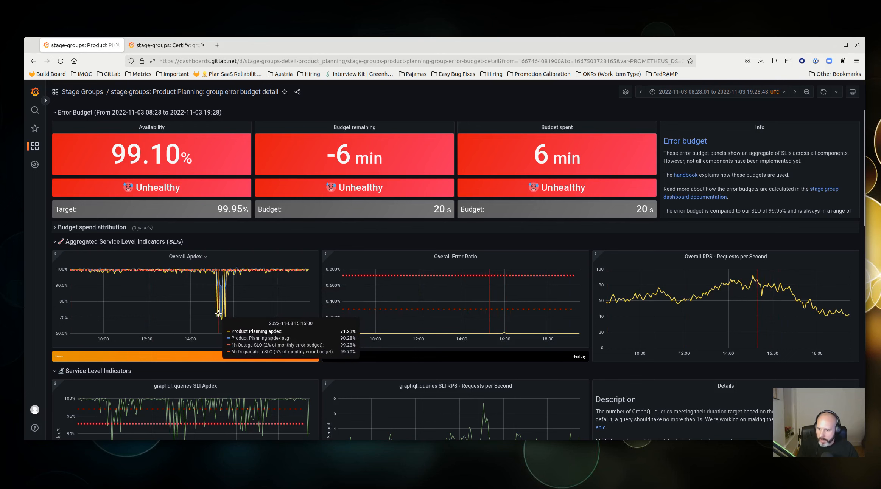
pyautogui.moveTo(217, 314)
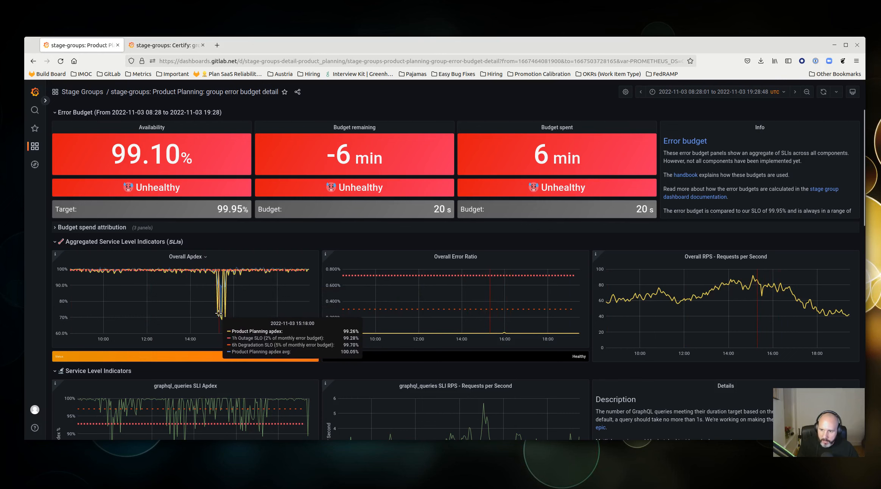
pyautogui.moveTo(212, 314)
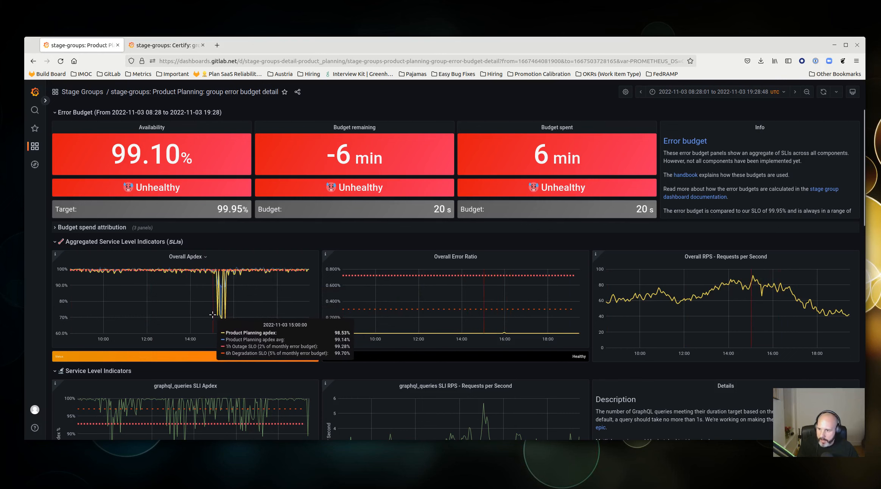
pyautogui.moveTo(226, 310)
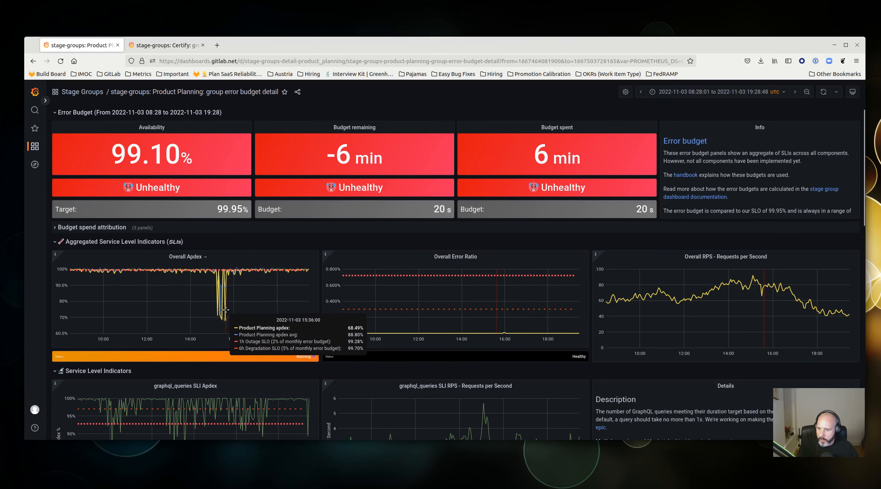
pyautogui.scroll(-3)
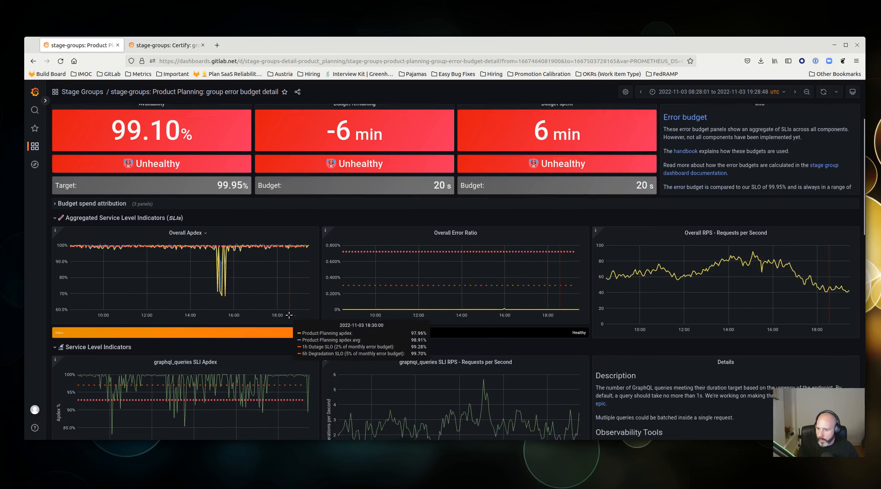
pyautogui.scroll(-3)
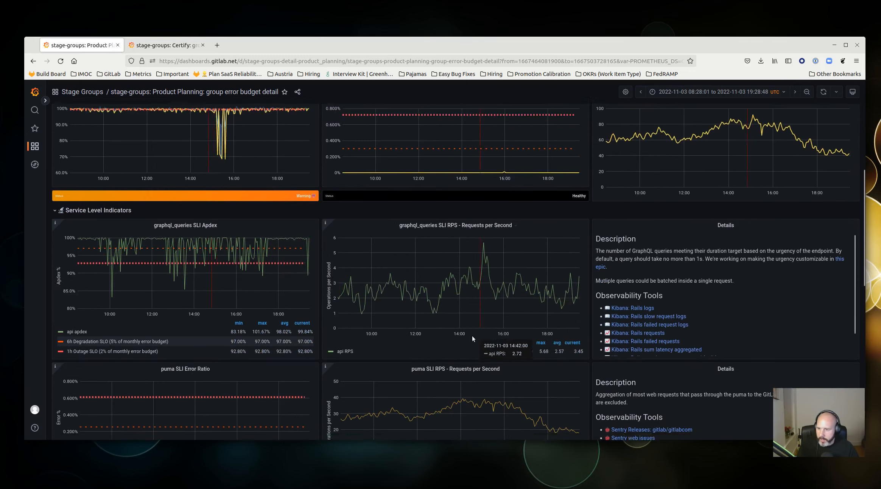
pyautogui.scroll(-3)
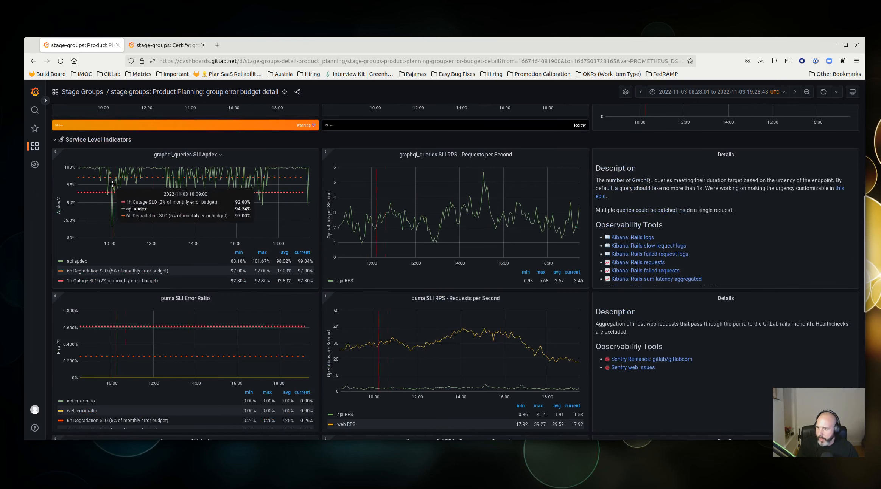
pyautogui.moveTo(177, 202)
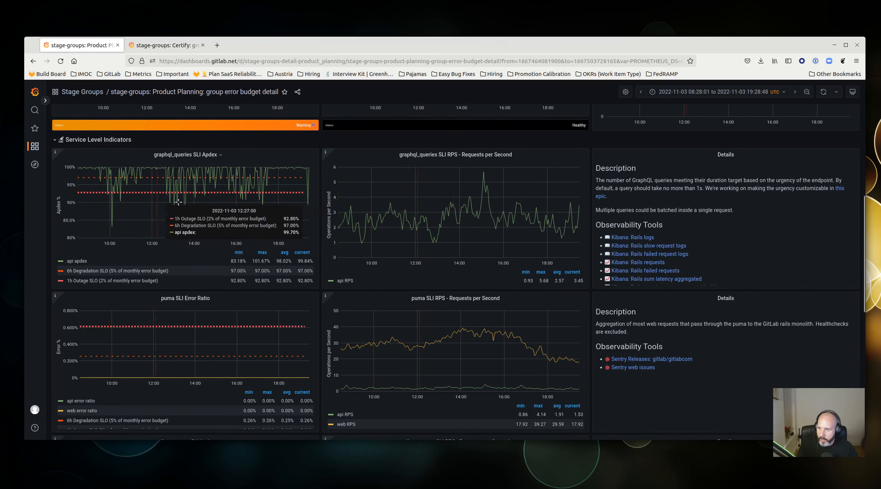
pyautogui.moveTo(283, 199)
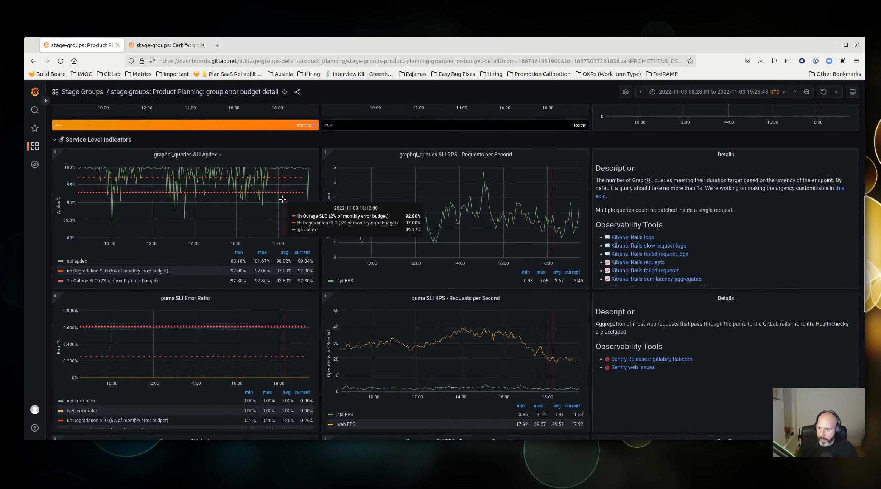
pyautogui.scroll(-3)
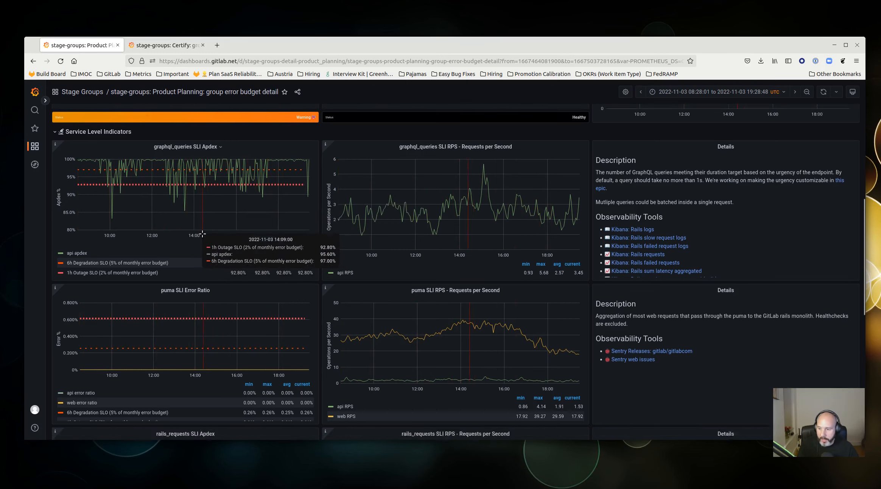
pyautogui.scroll(-3)
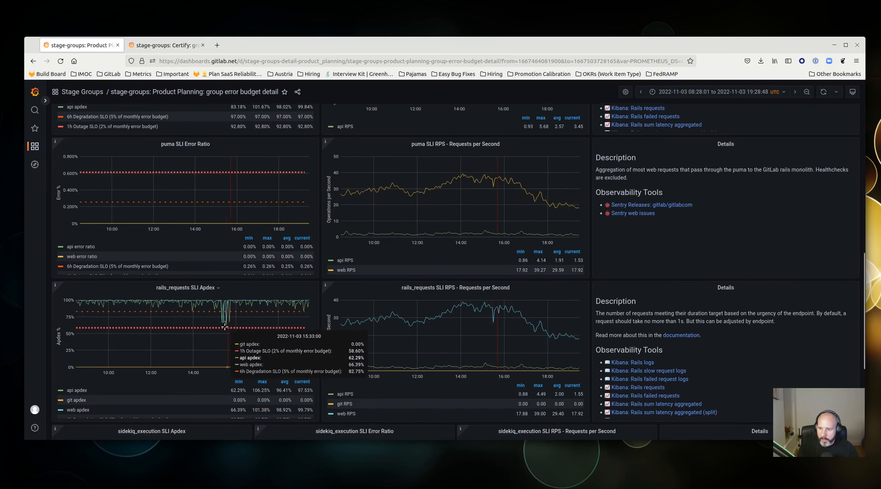
pyautogui.moveTo(224, 328)
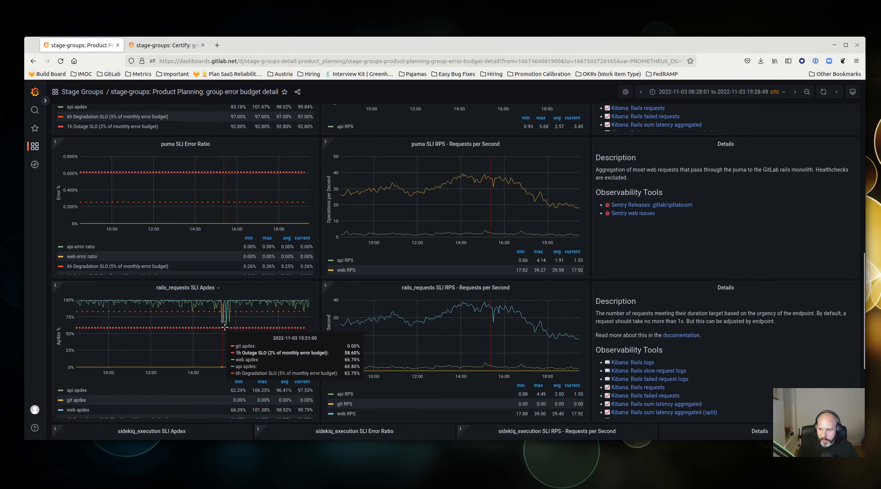
pyautogui.moveTo(235, 333)
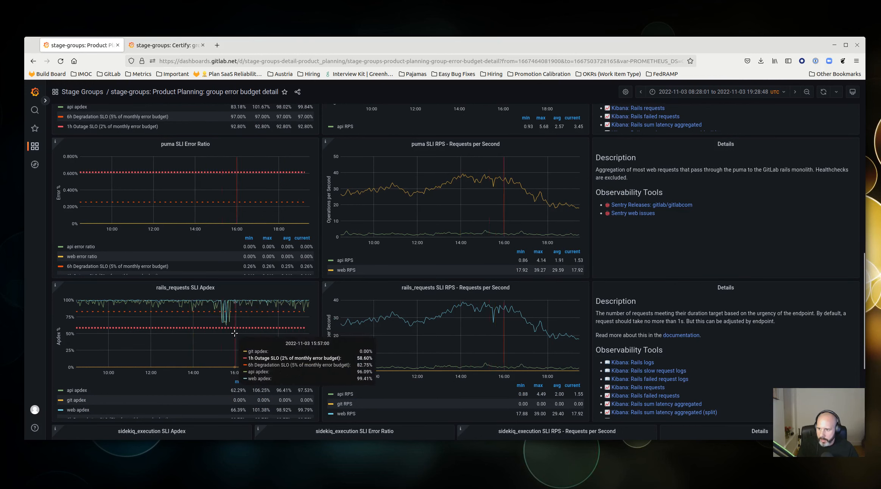
pyautogui.scroll(-3)
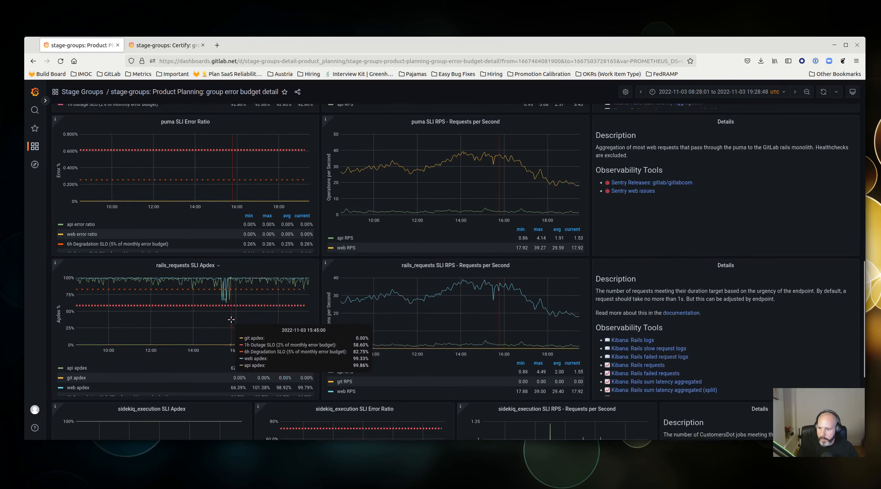
pyautogui.scroll(-3)
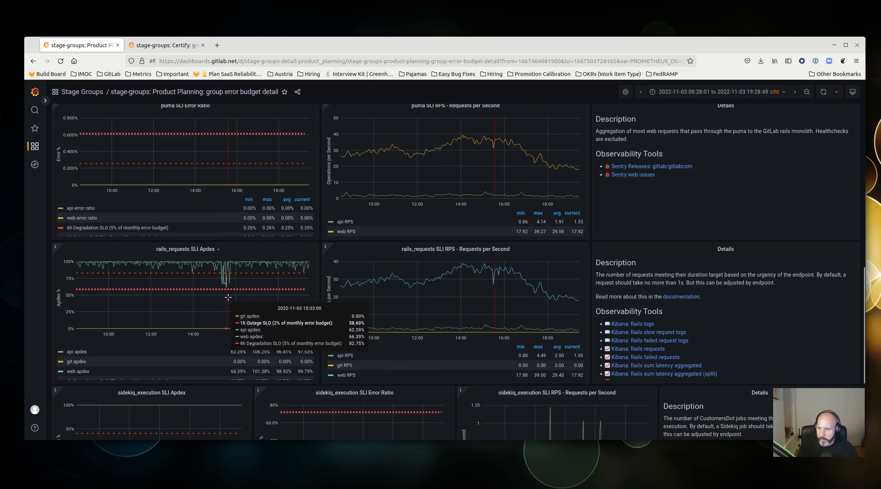
pyautogui.moveTo(87, 373)
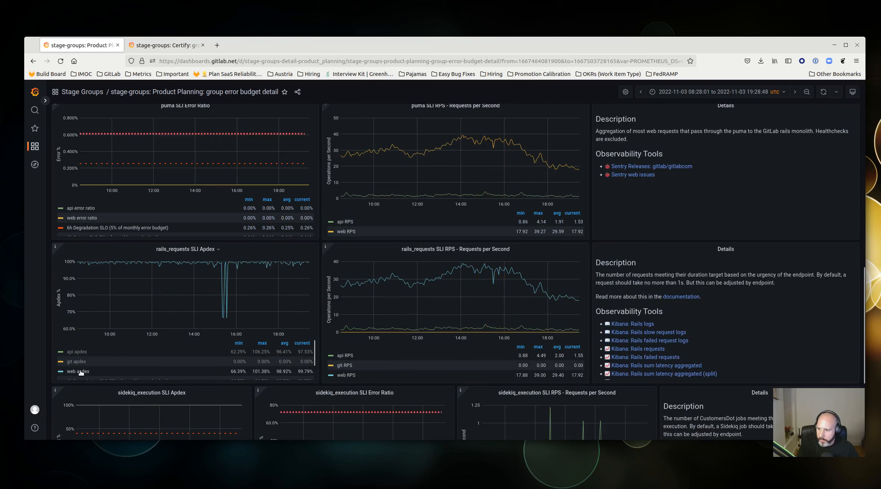
pyautogui.moveTo(88, 371)
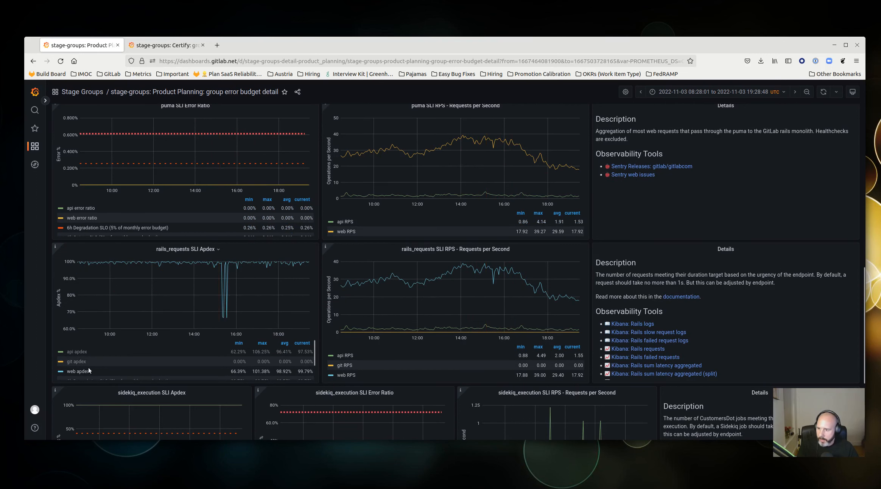
pyautogui.moveTo(267, 295)
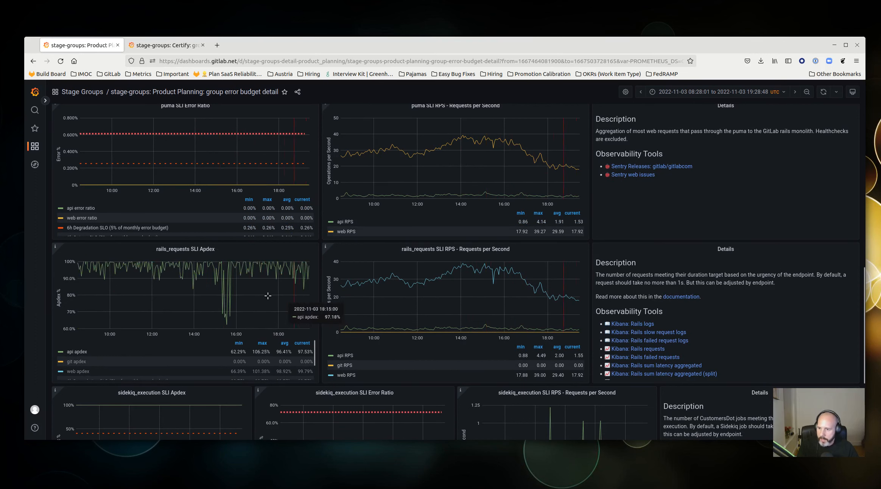
pyautogui.moveTo(90, 347)
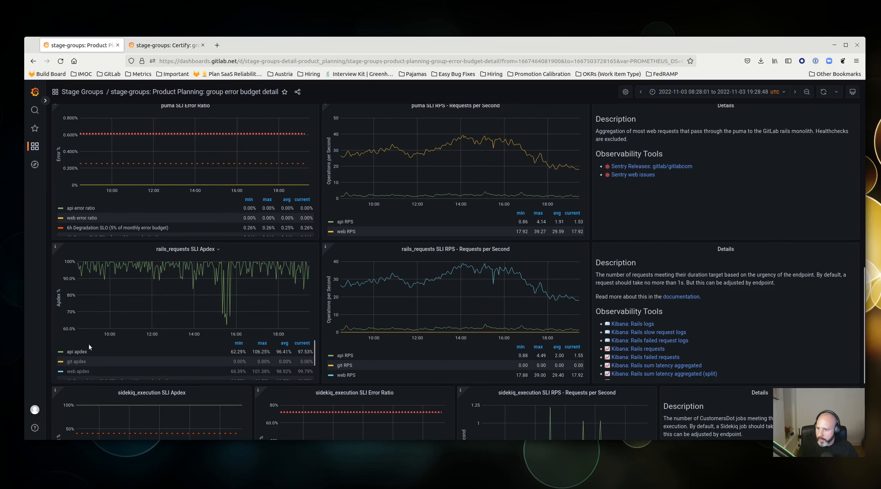
pyautogui.moveTo(157, 327)
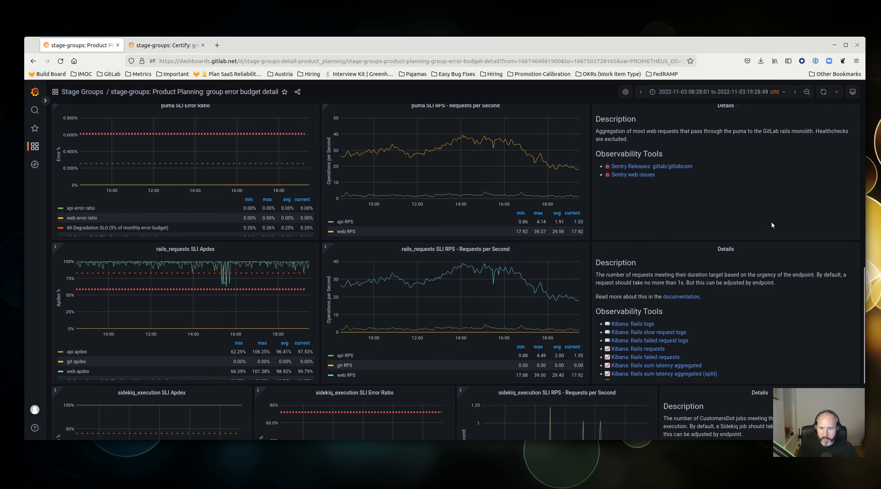
pyautogui.moveTo(321, 240)
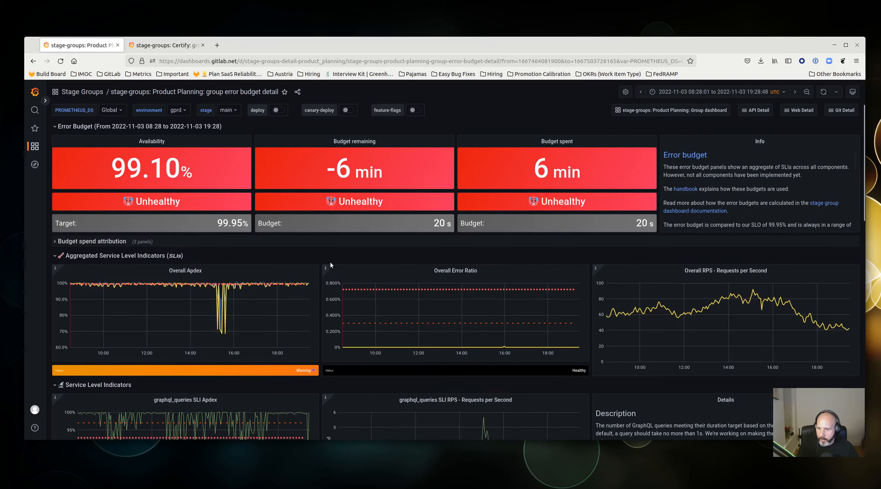
pyautogui.moveTo(787, 112)
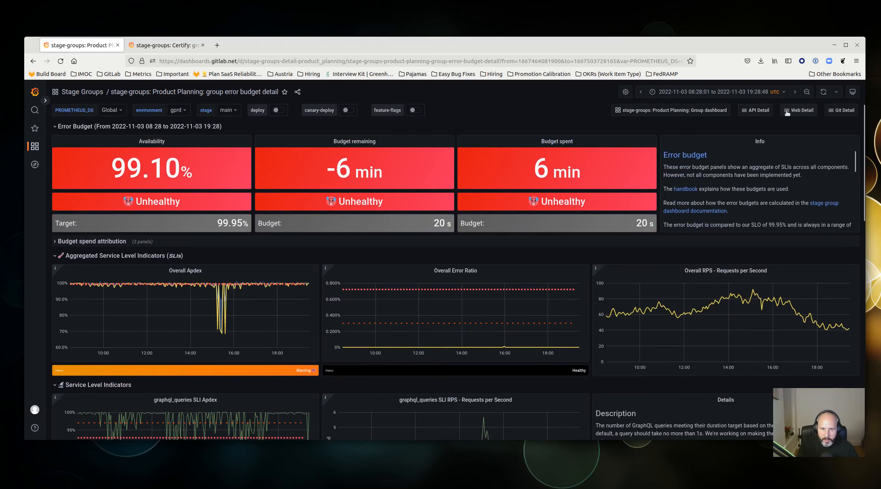
pyautogui.click(799, 110)
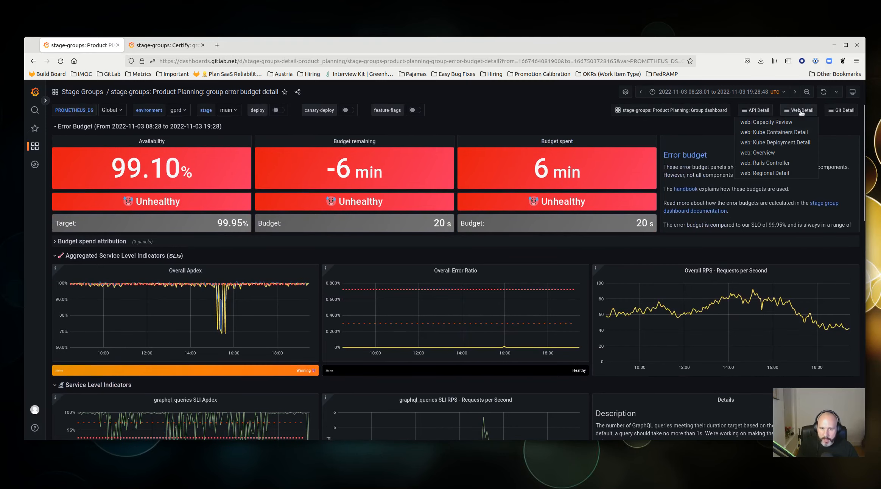
pyautogui.moveTo(788, 128)
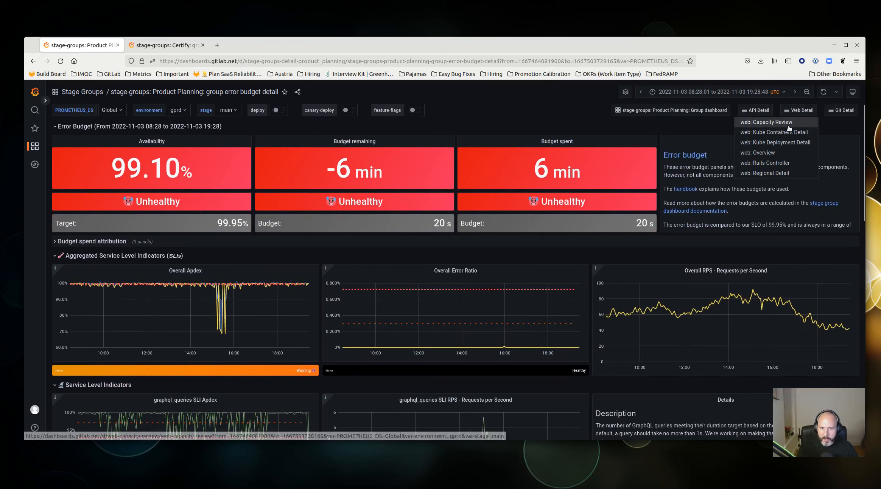
pyautogui.moveTo(765, 153)
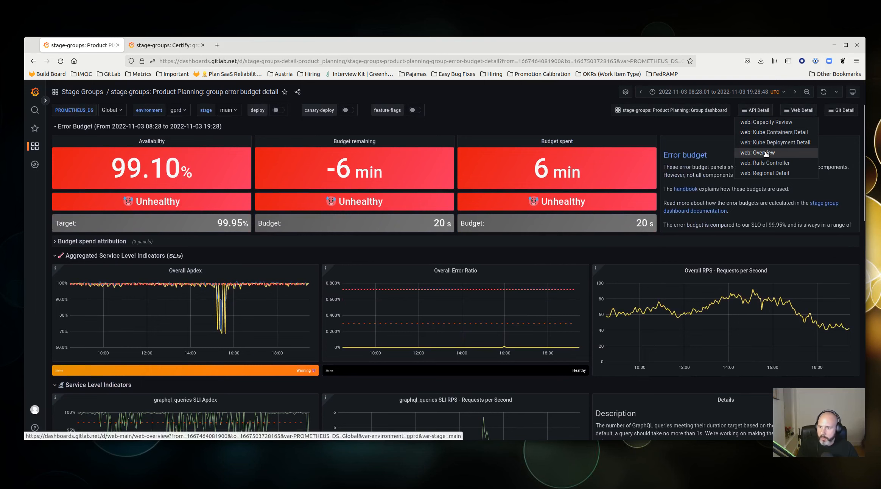
pyautogui.click(757, 153)
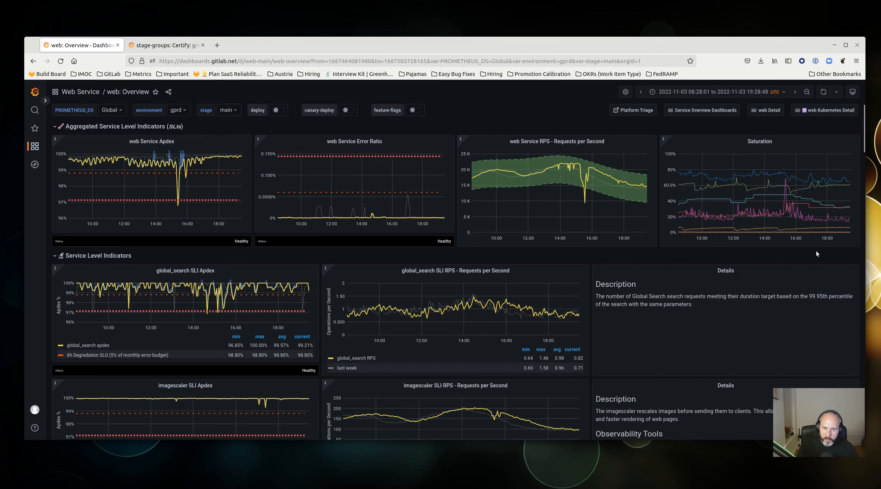
pyautogui.moveTo(177, 180)
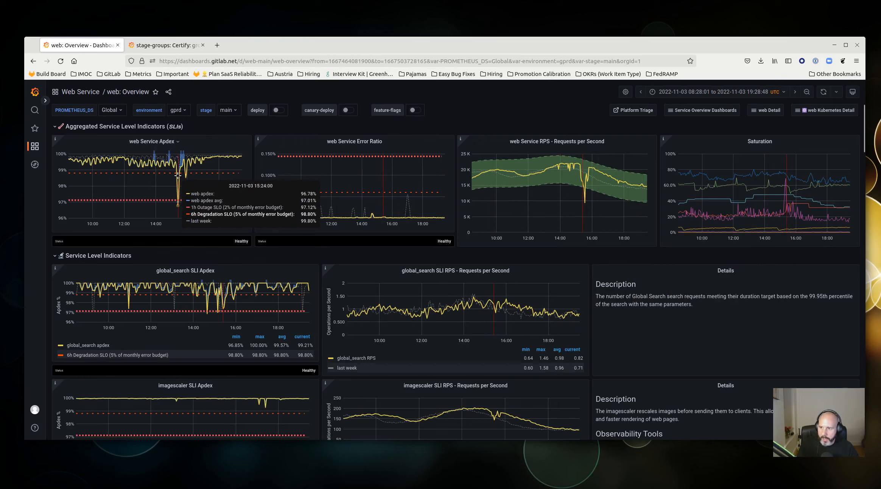
pyautogui.moveTo(177, 176)
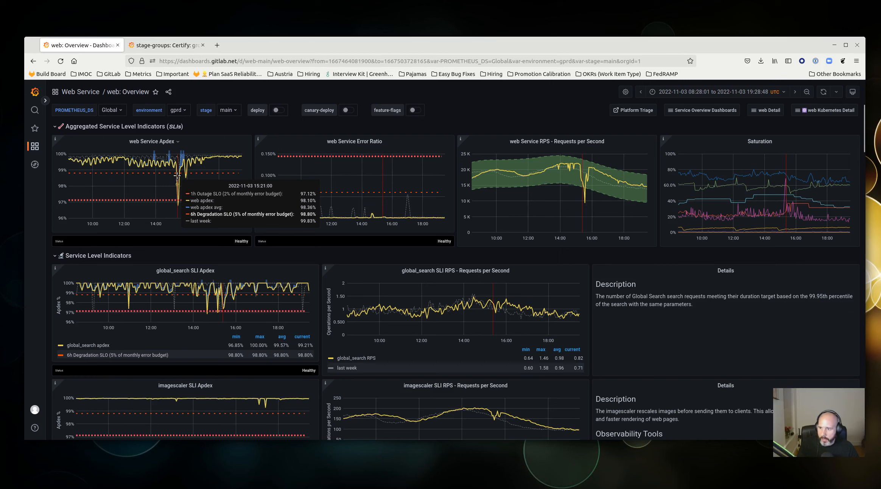
pyautogui.moveTo(184, 180)
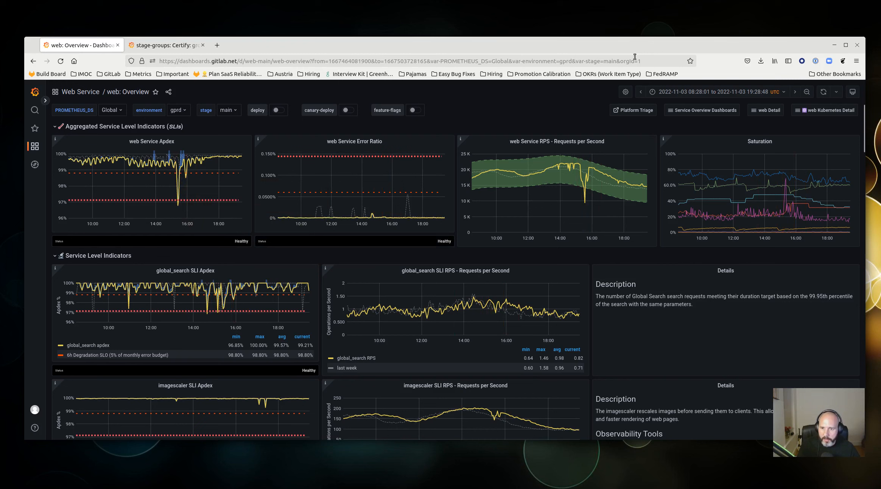
pyautogui.moveTo(196, 182)
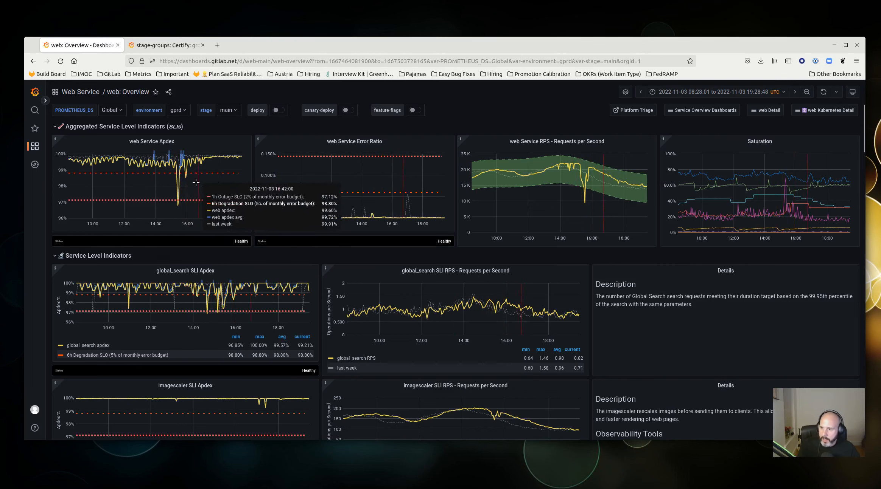
pyautogui.moveTo(165, 189)
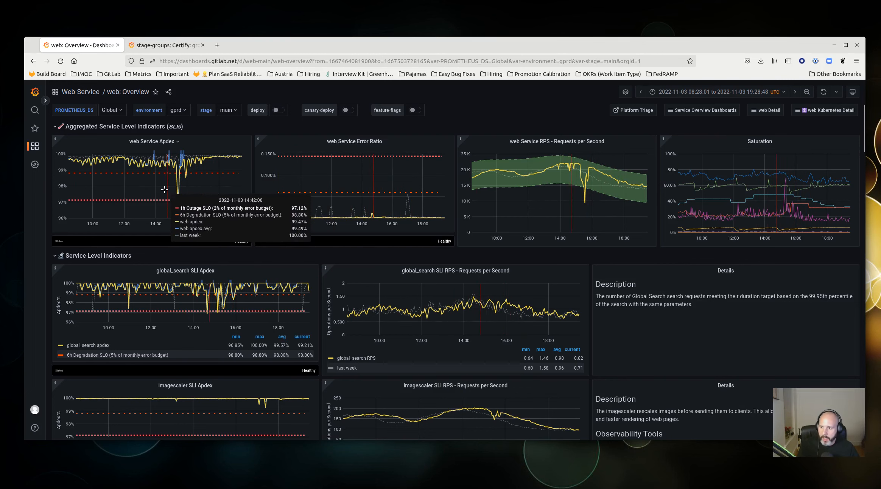
pyautogui.moveTo(569, 151)
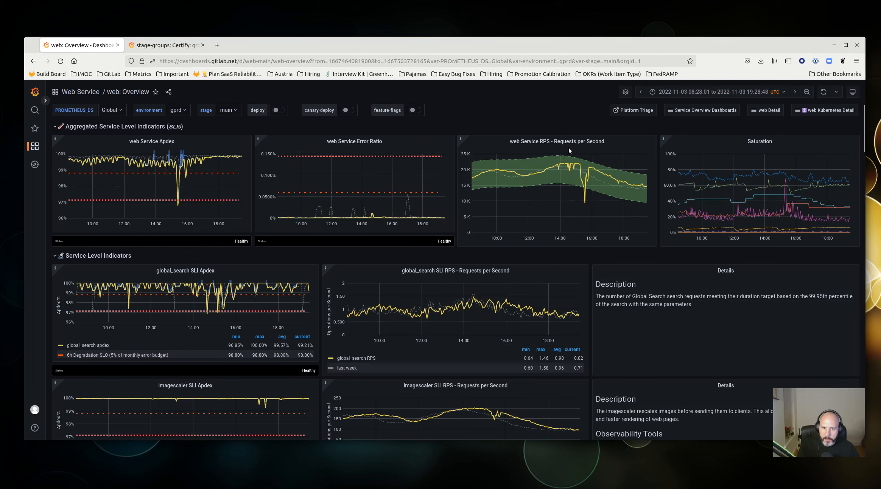
pyautogui.moveTo(469, 141)
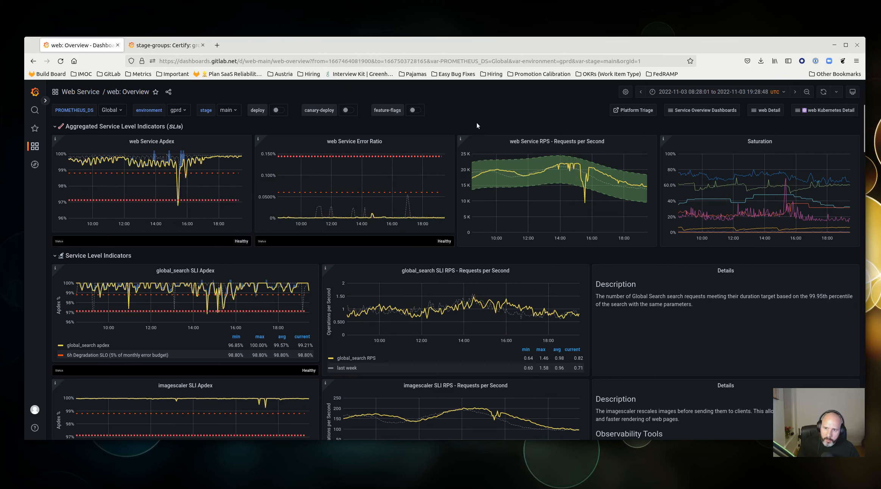
pyautogui.moveTo(484, 124)
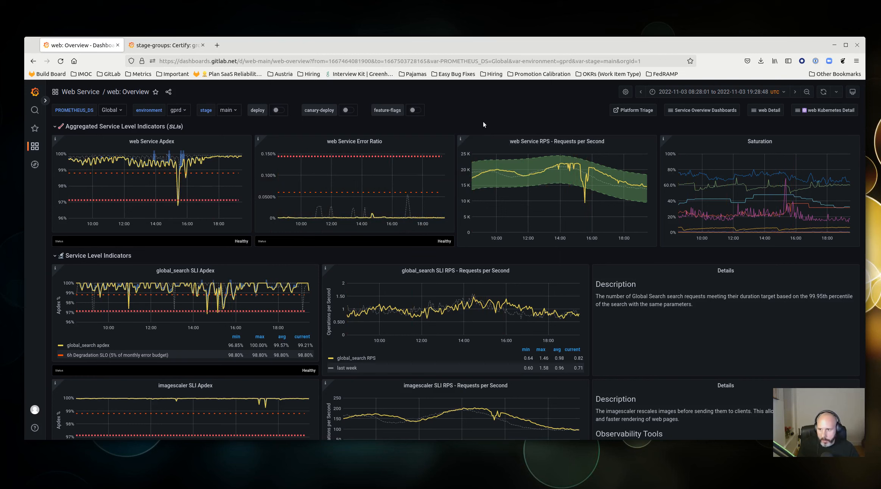
pyautogui.moveTo(185, 182)
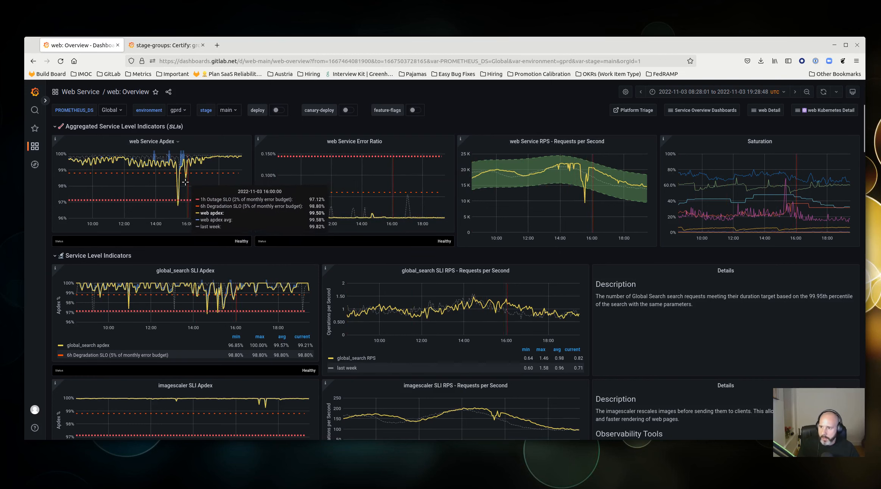
pyautogui.moveTo(173, 189)
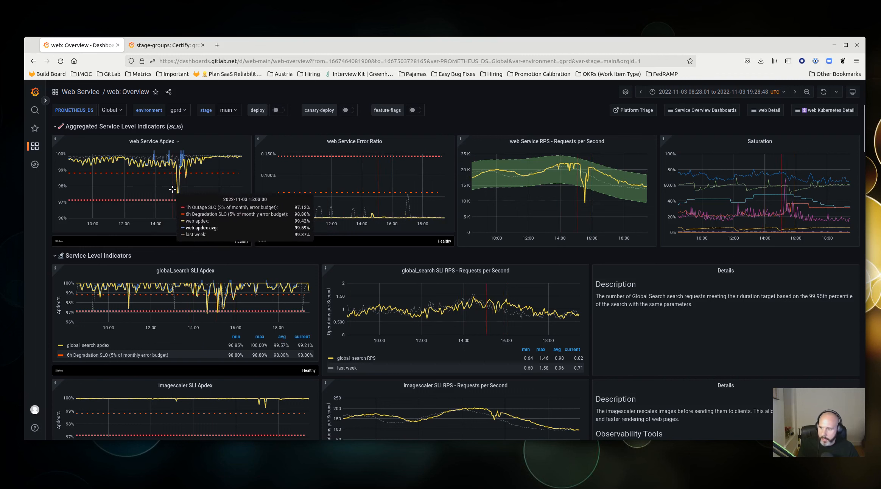
pyautogui.moveTo(512, 127)
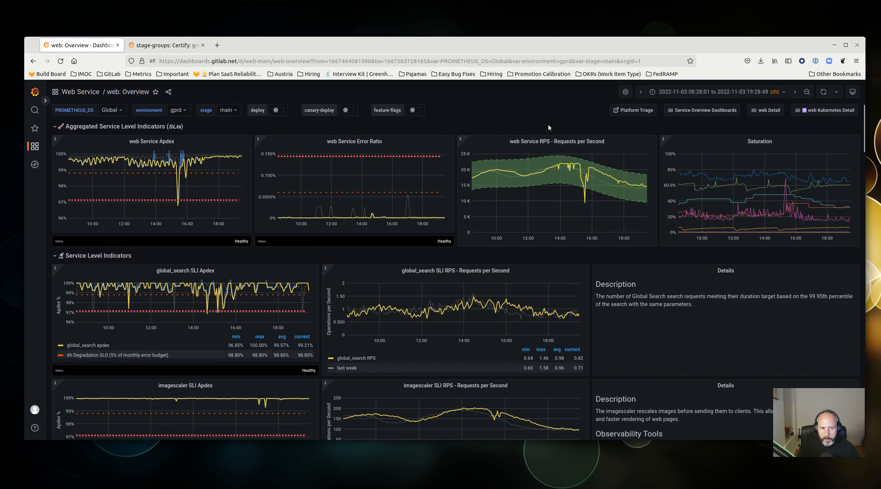
pyautogui.moveTo(512, 111)
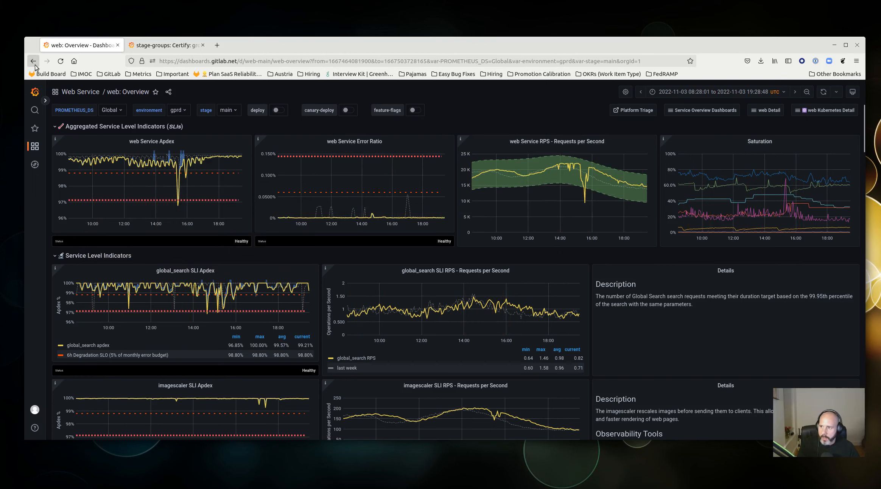
pyautogui.moveTo(34, 62)
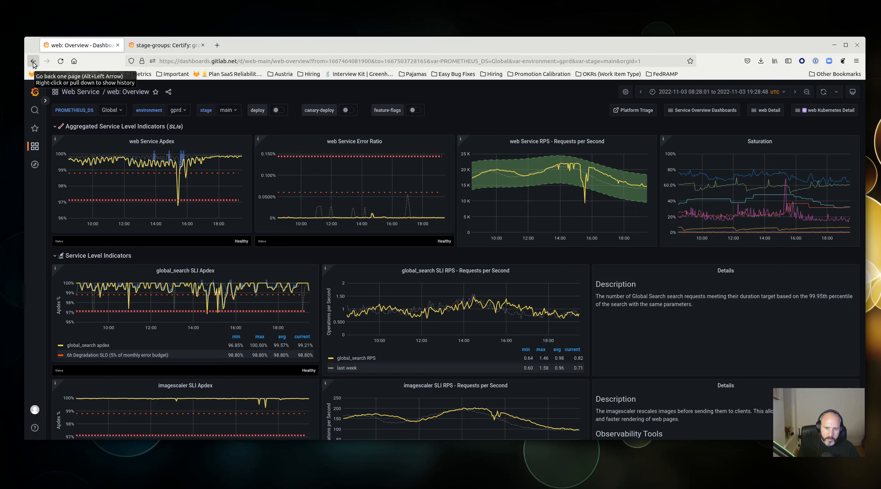
pyautogui.moveTo(189, 193)
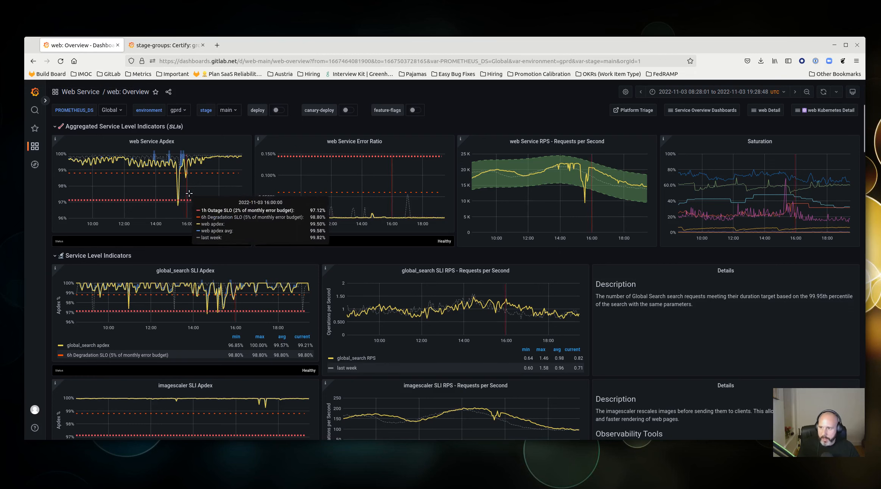
pyautogui.moveTo(492, 108)
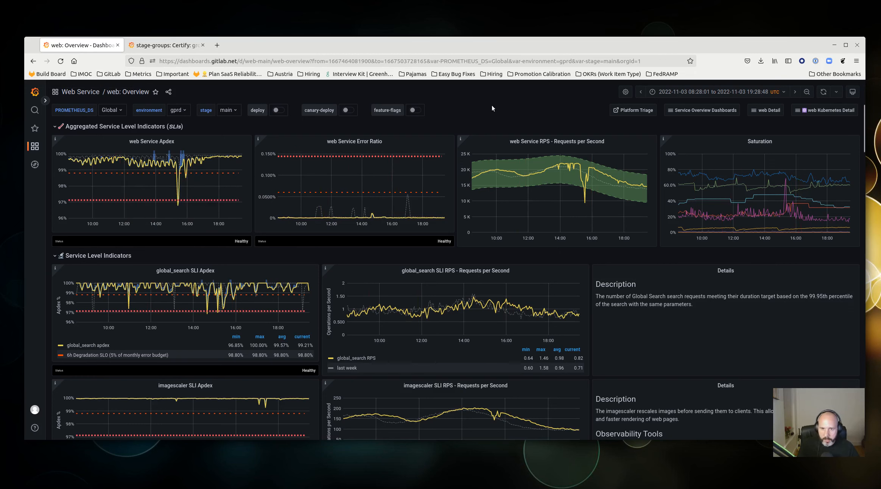
pyautogui.moveTo(303, 151)
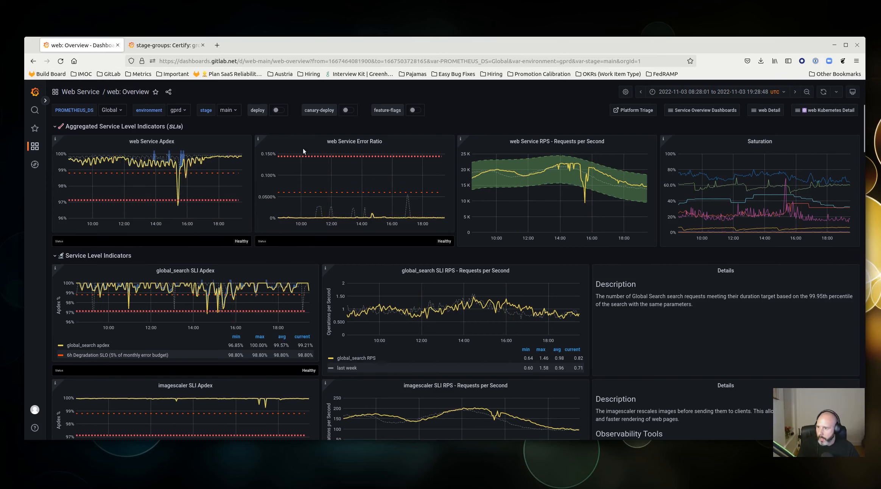
pyautogui.moveTo(333, 129)
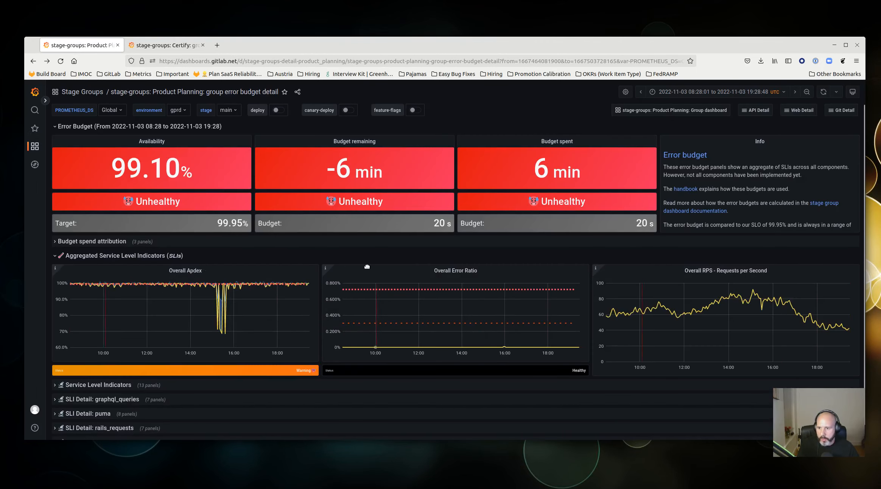
pyautogui.moveTo(314, 261)
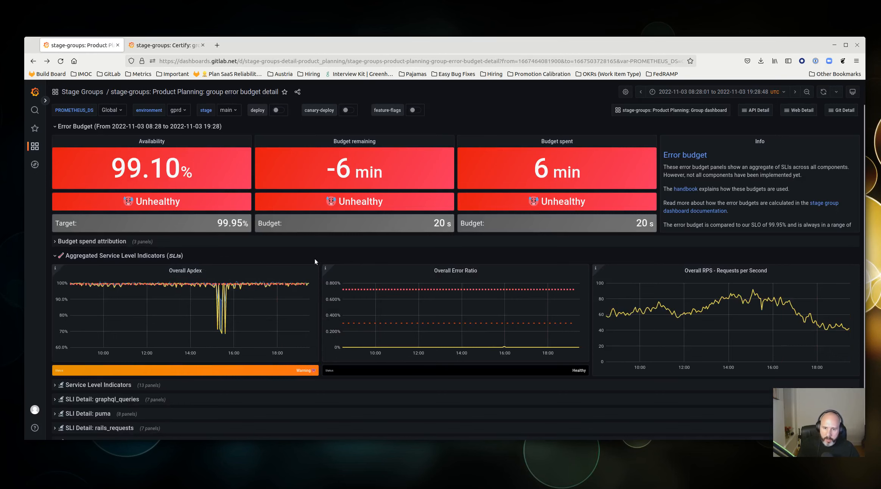
pyautogui.moveTo(534, 307)
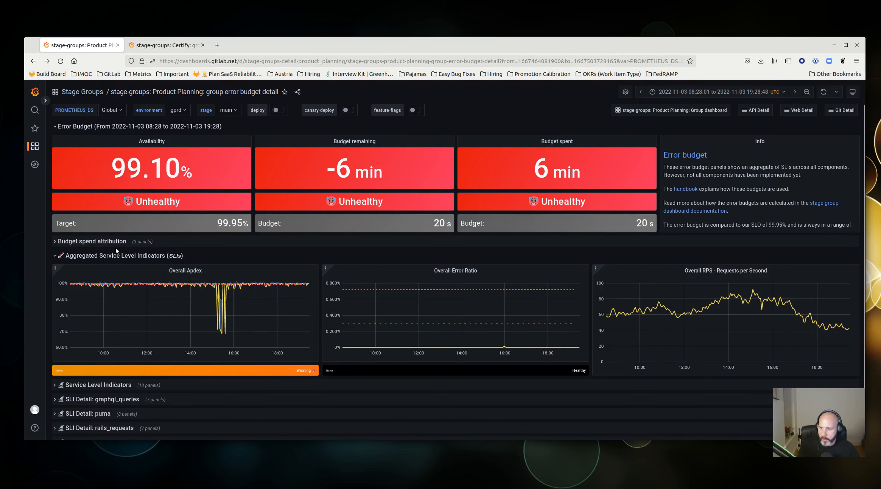
pyautogui.moveTo(102, 243)
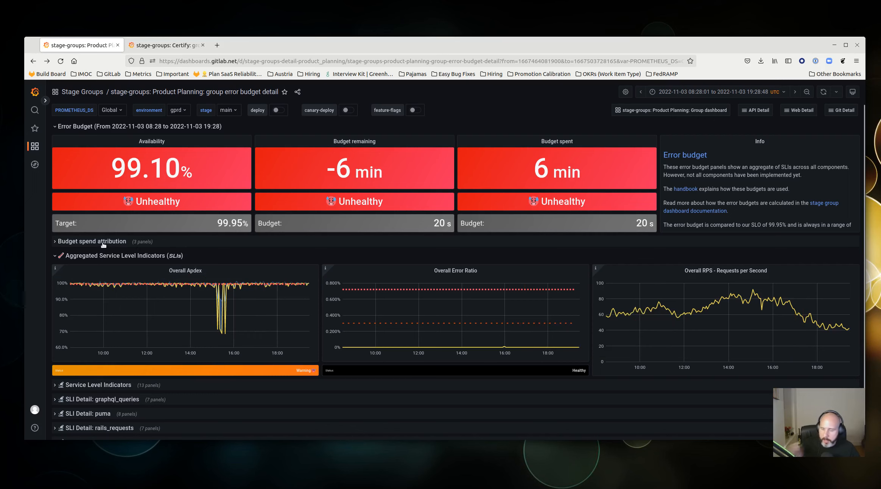
pyautogui.moveTo(259, 297)
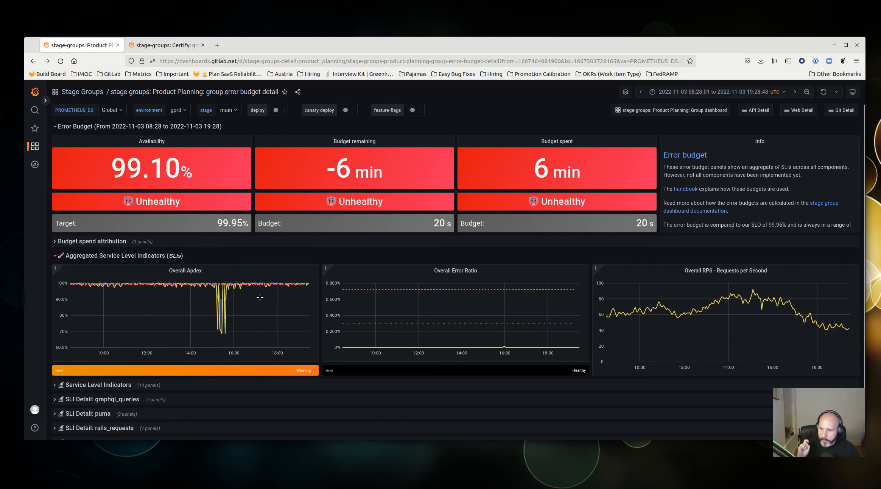
pyautogui.moveTo(226, 331)
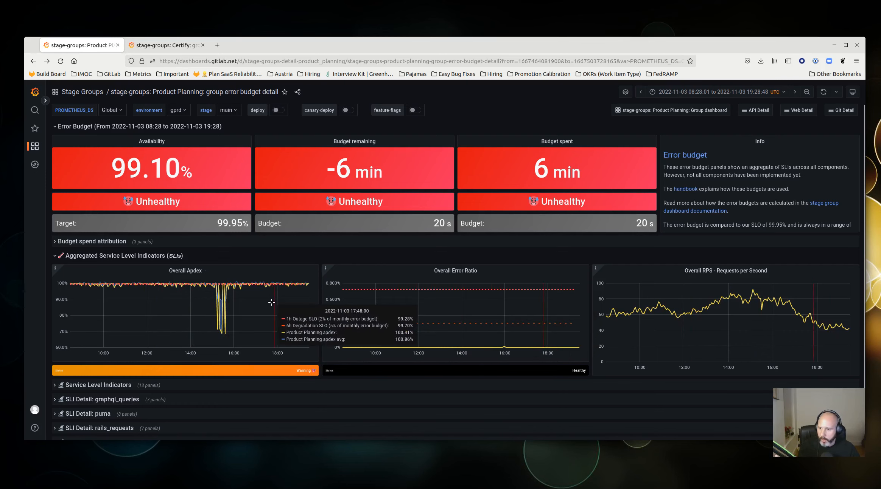
# - Expand the rails_requests SLI detail section showing Apdex attribution and RPS per endpoint
pyautogui.scroll(-3)
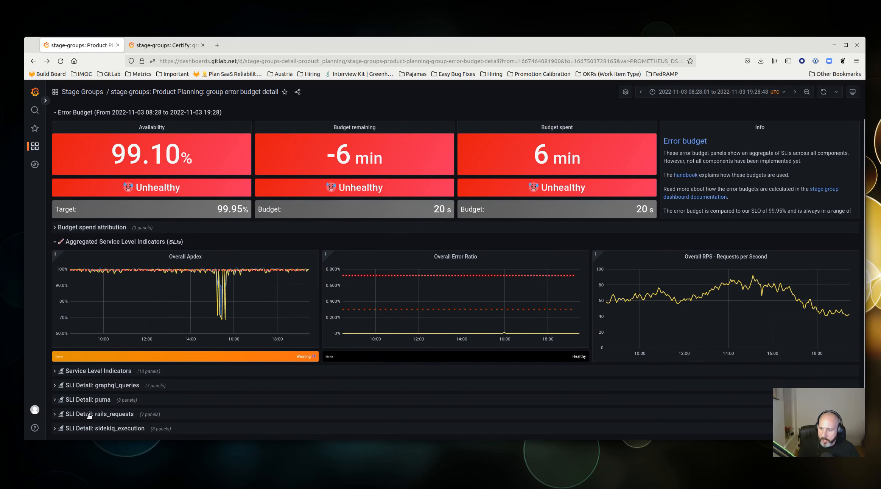
pyautogui.click(89, 413)
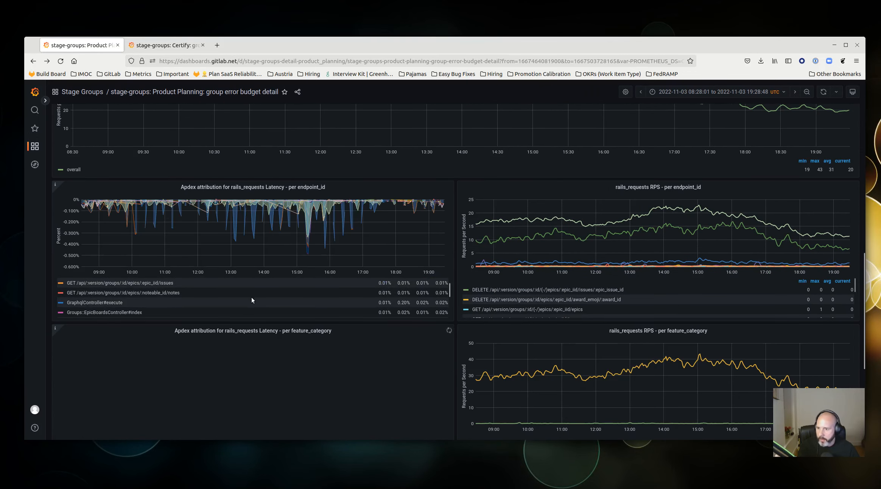
pyautogui.moveTo(334, 233)
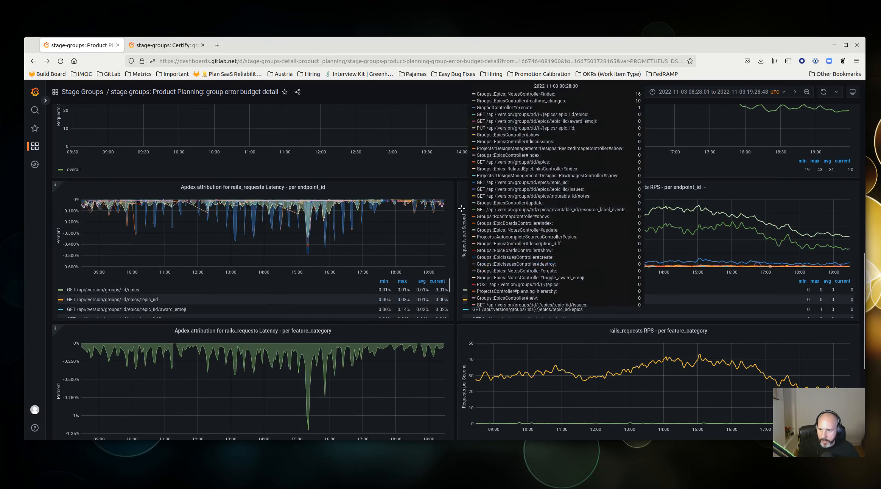
pyautogui.moveTo(314, 252)
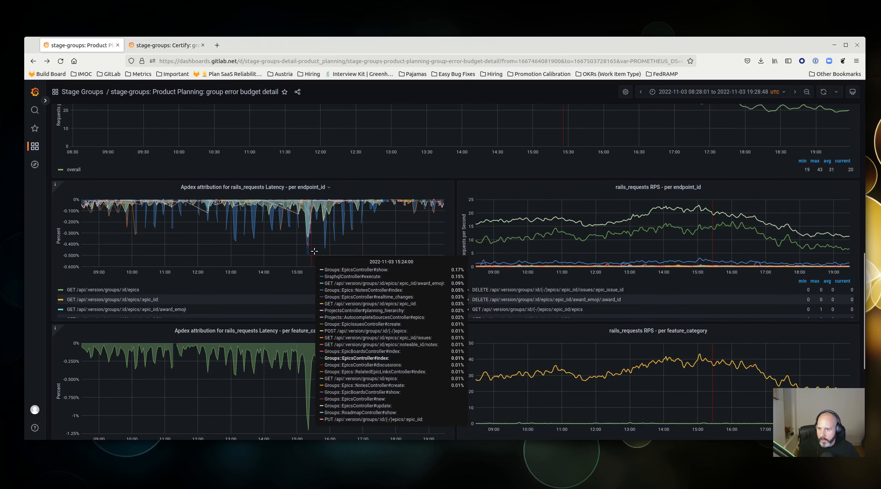
pyautogui.moveTo(323, 258)
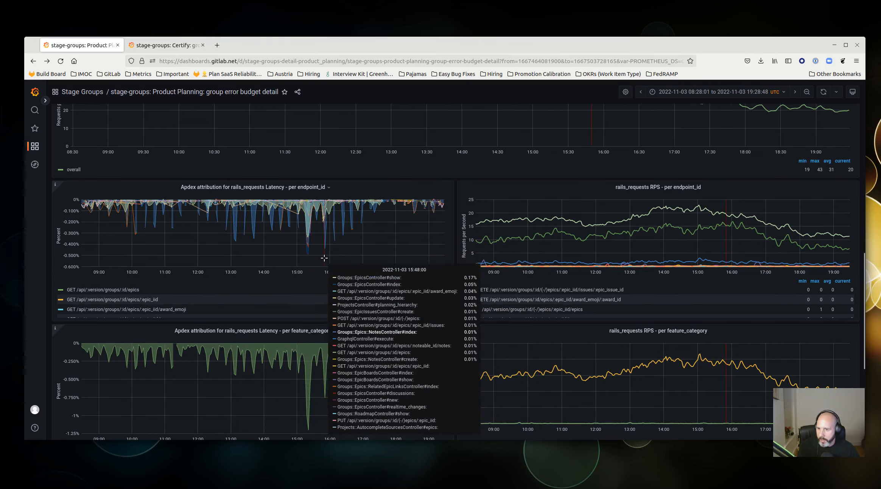
pyautogui.moveTo(324, 252)
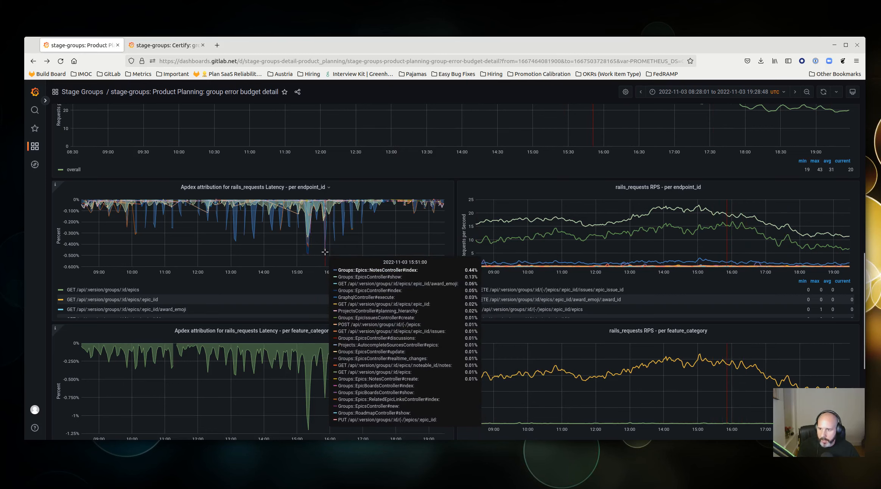
pyautogui.moveTo(308, 256)
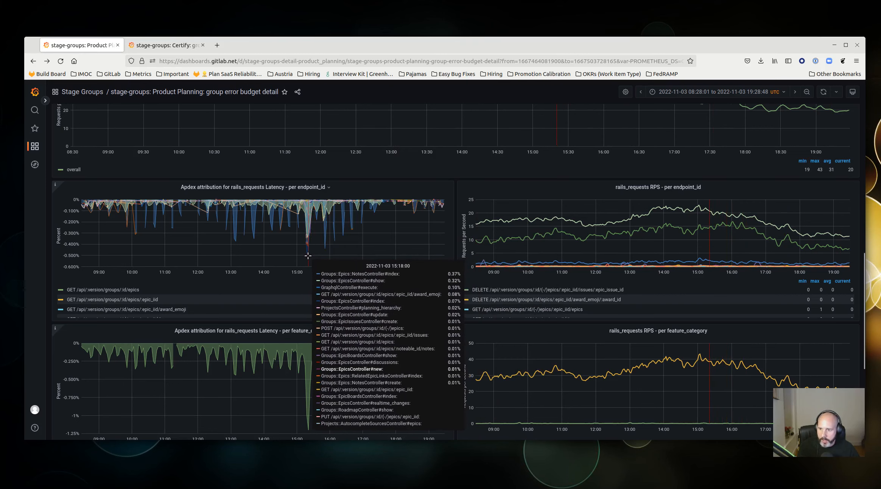
pyautogui.moveTo(253, 239)
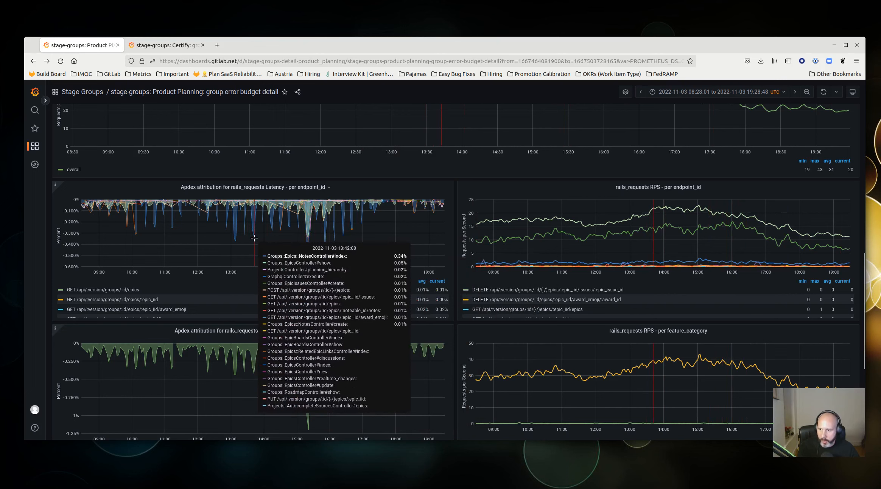
pyautogui.moveTo(442, 333)
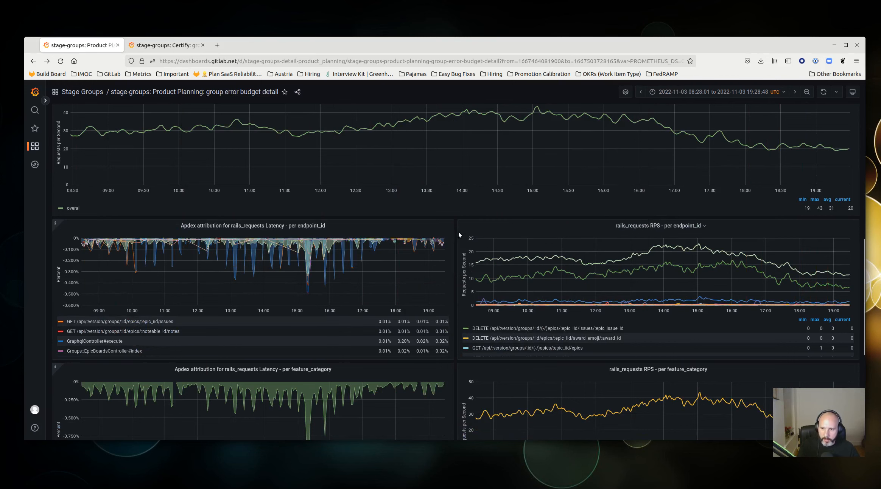
pyautogui.moveTo(457, 229)
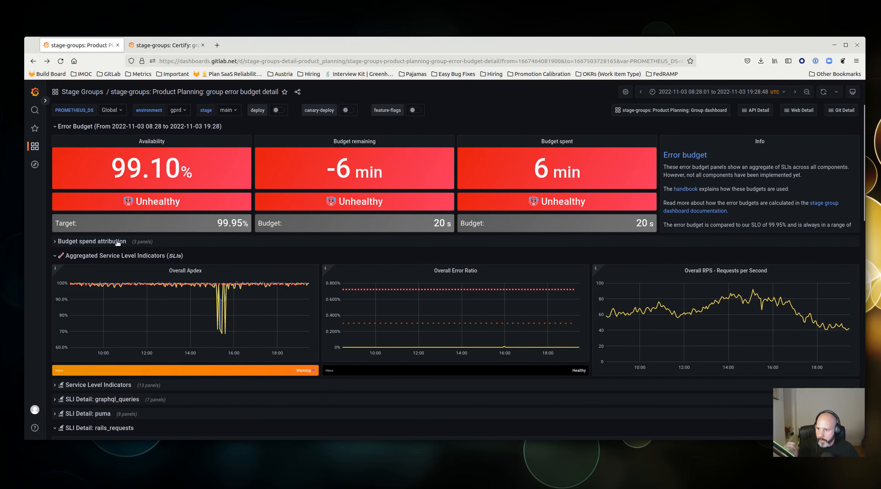
# - Expand Budget spend attribution so apdex web rails_requests shows as the top spender
pyautogui.click(92, 242)
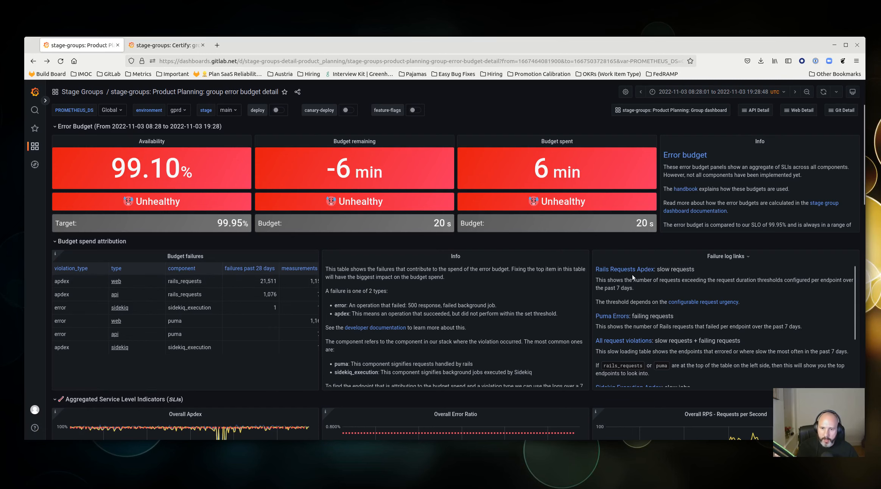
pyautogui.moveTo(643, 271)
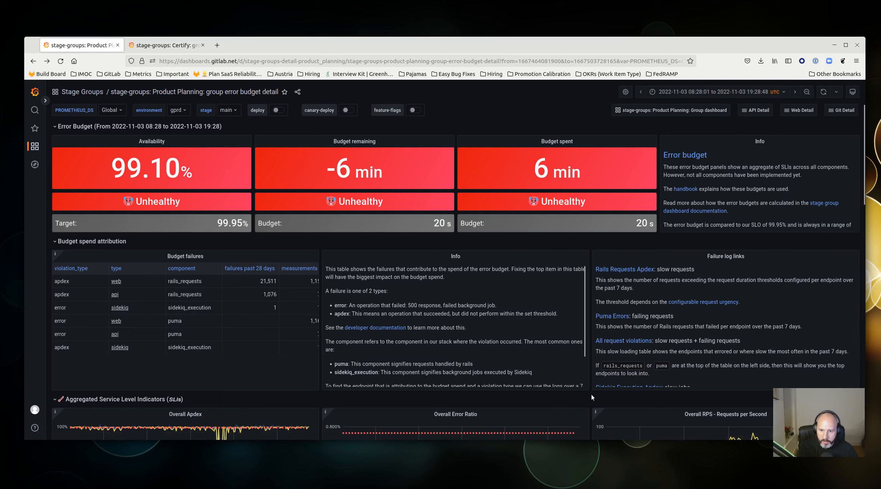
pyautogui.moveTo(570, 123)
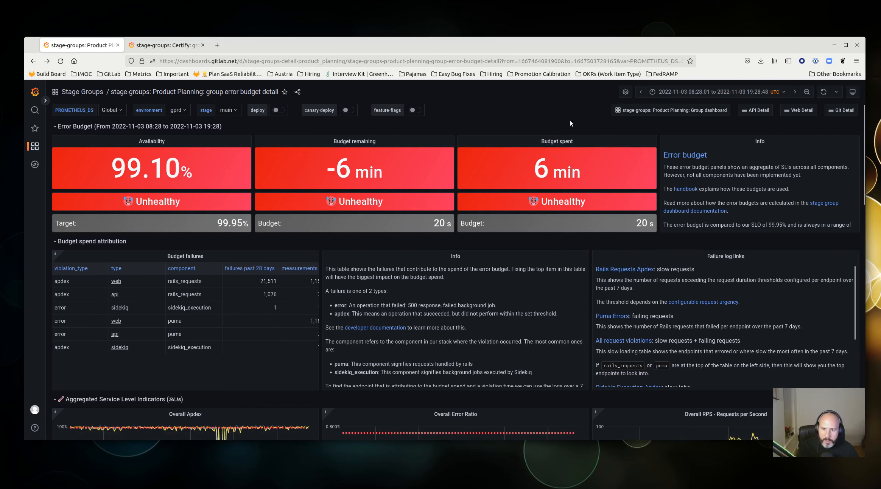
pyautogui.moveTo(455, 256)
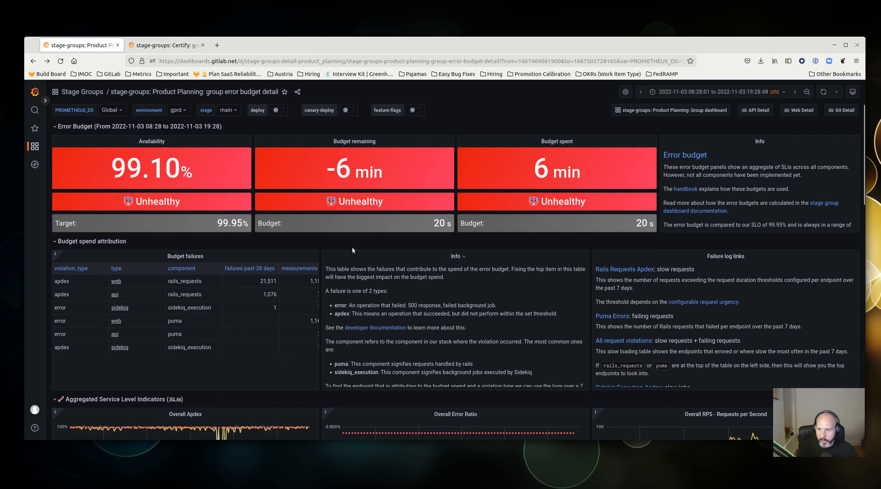
pyautogui.moveTo(321, 255)
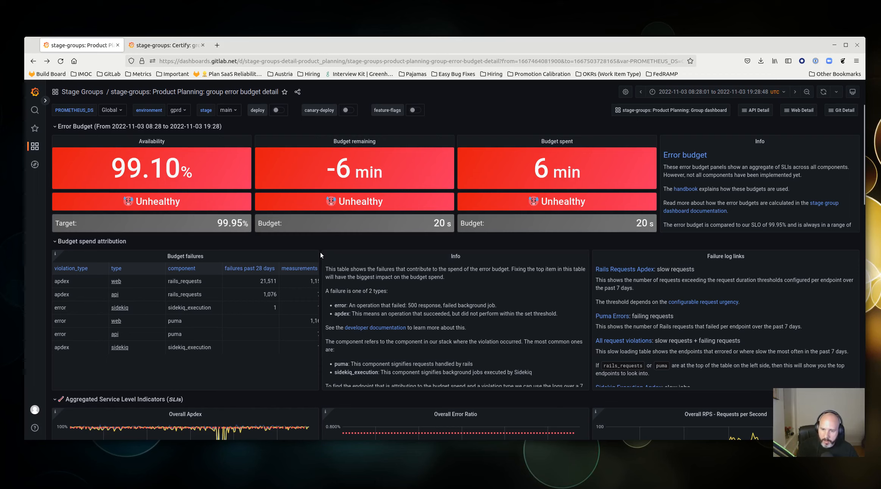